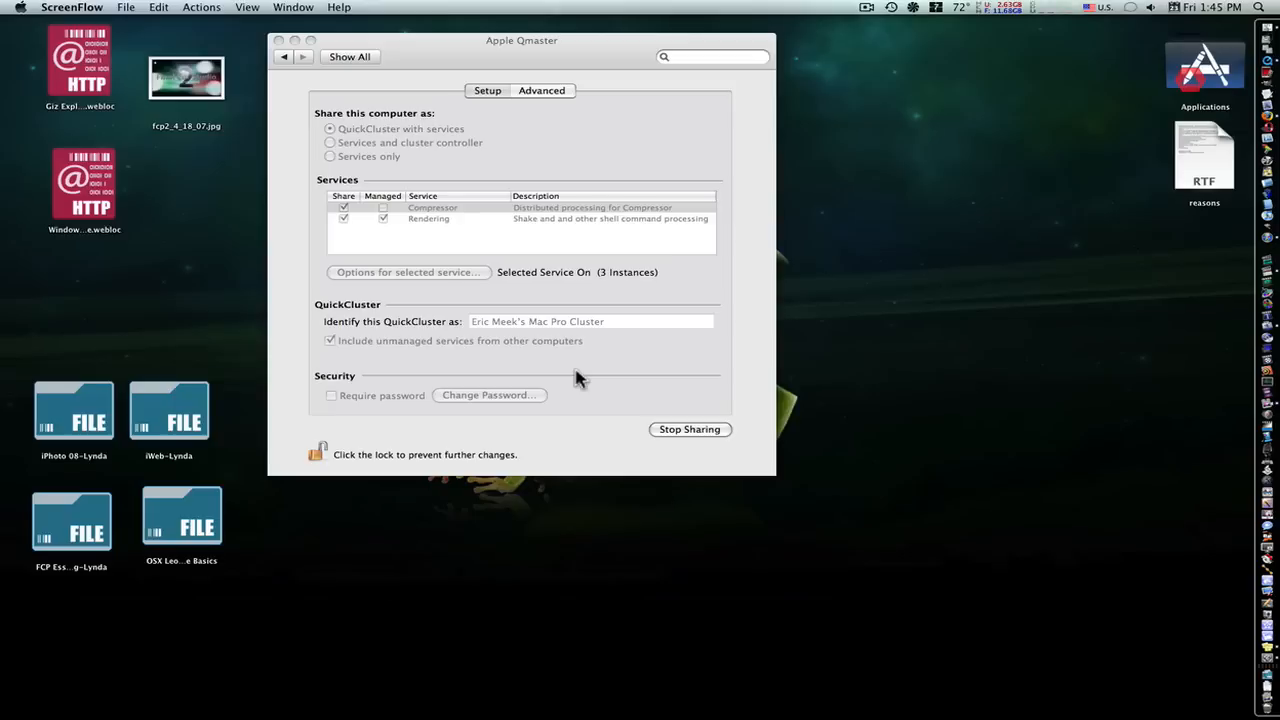
pyautogui.moveTo(584, 382)
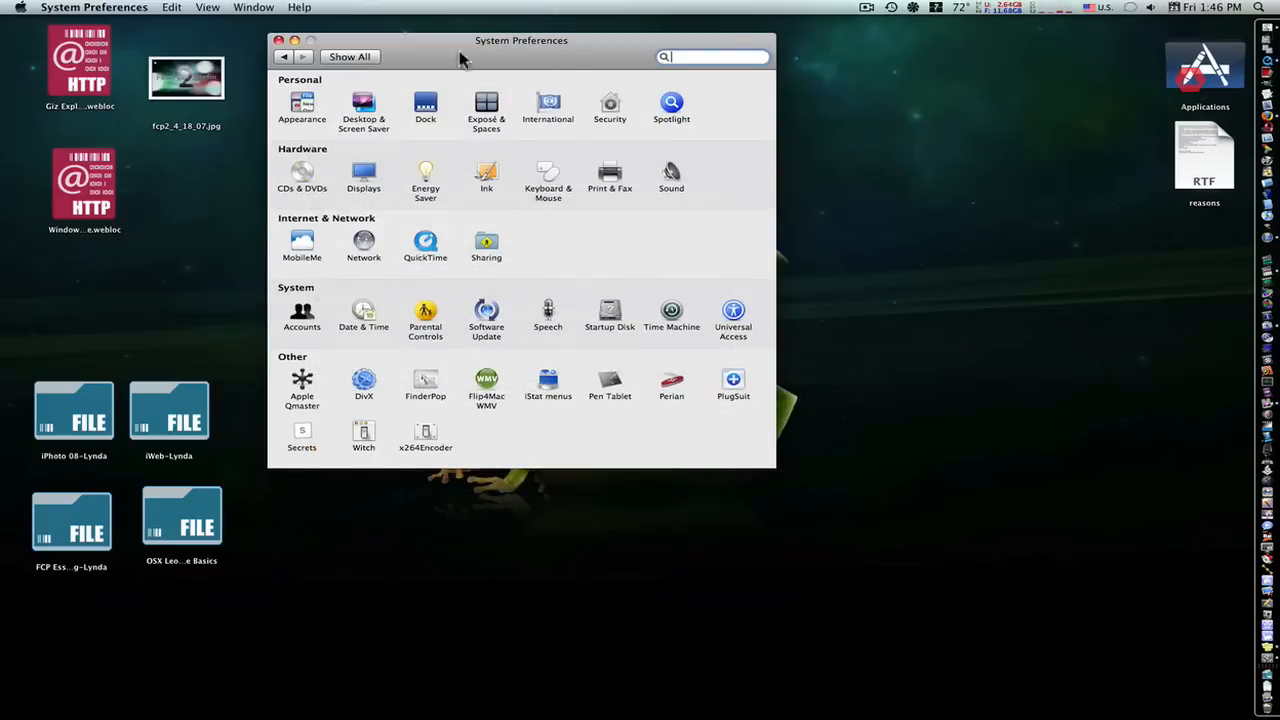
# Reopen the Apple Qmaster pane from the System Preferences overview
pyautogui.click(302, 384)
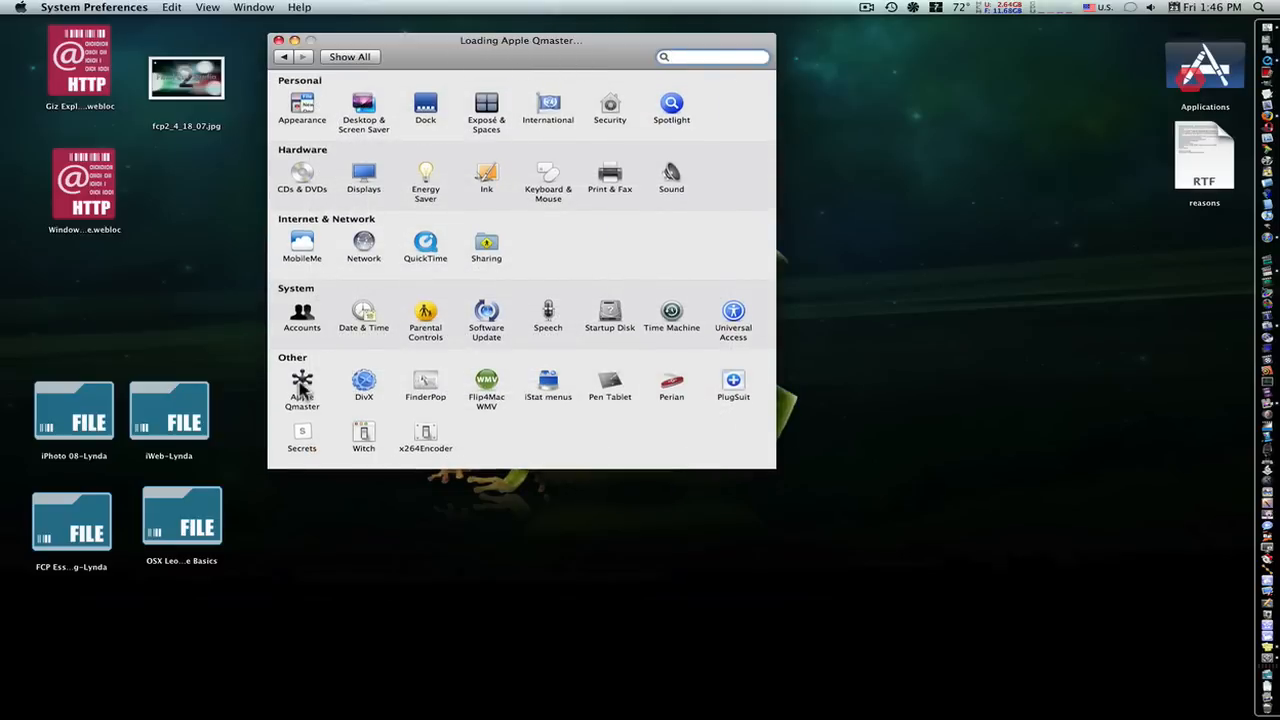
pyautogui.click(302, 384)
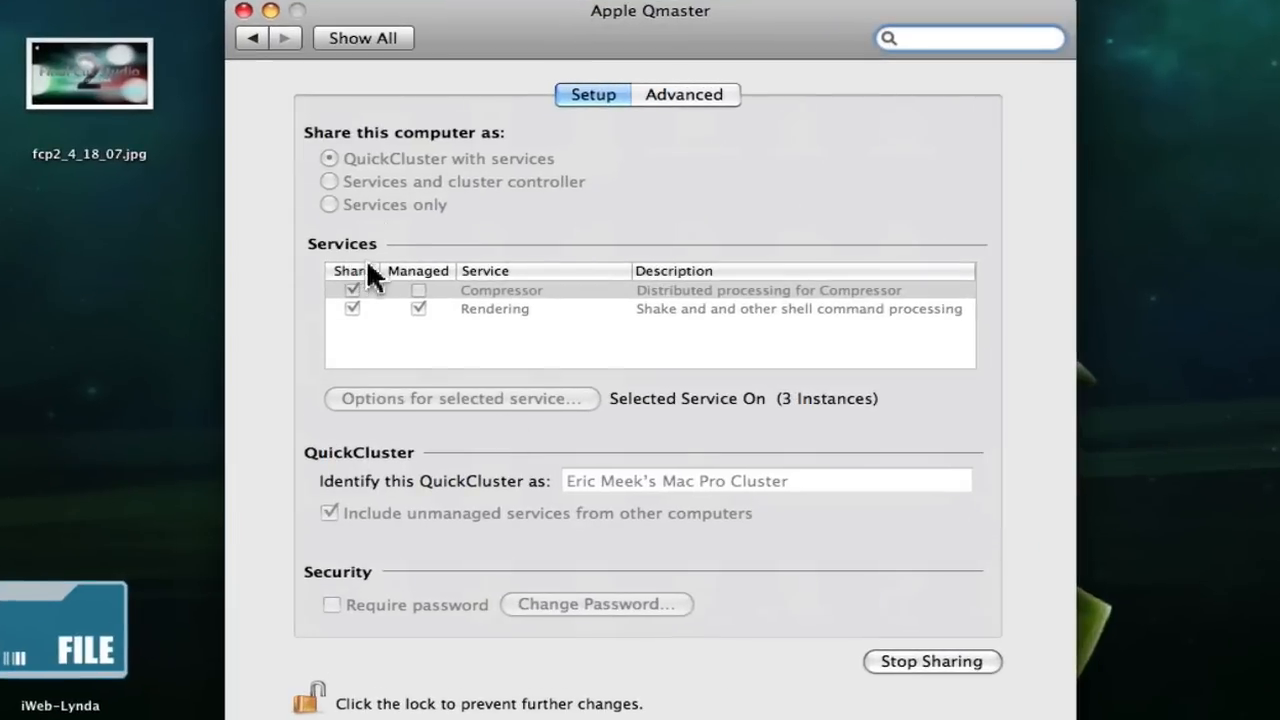
pyautogui.moveTo(376, 190)
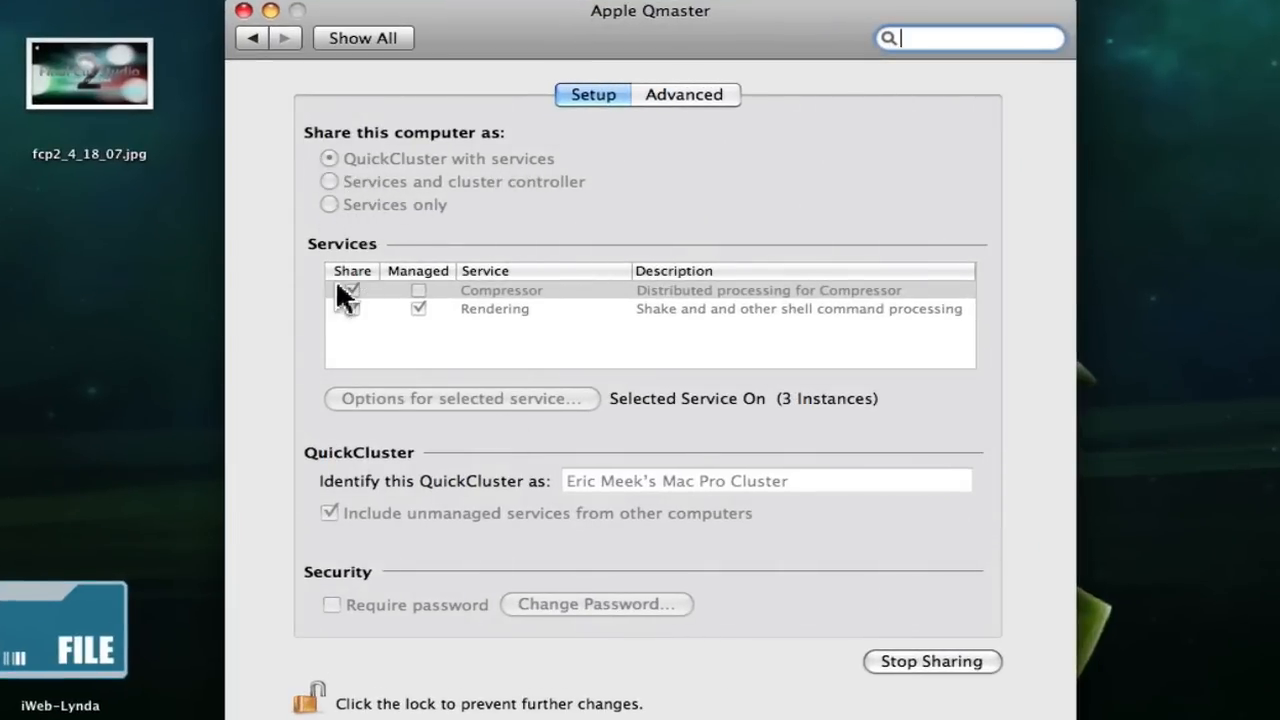
pyautogui.click(352, 288)
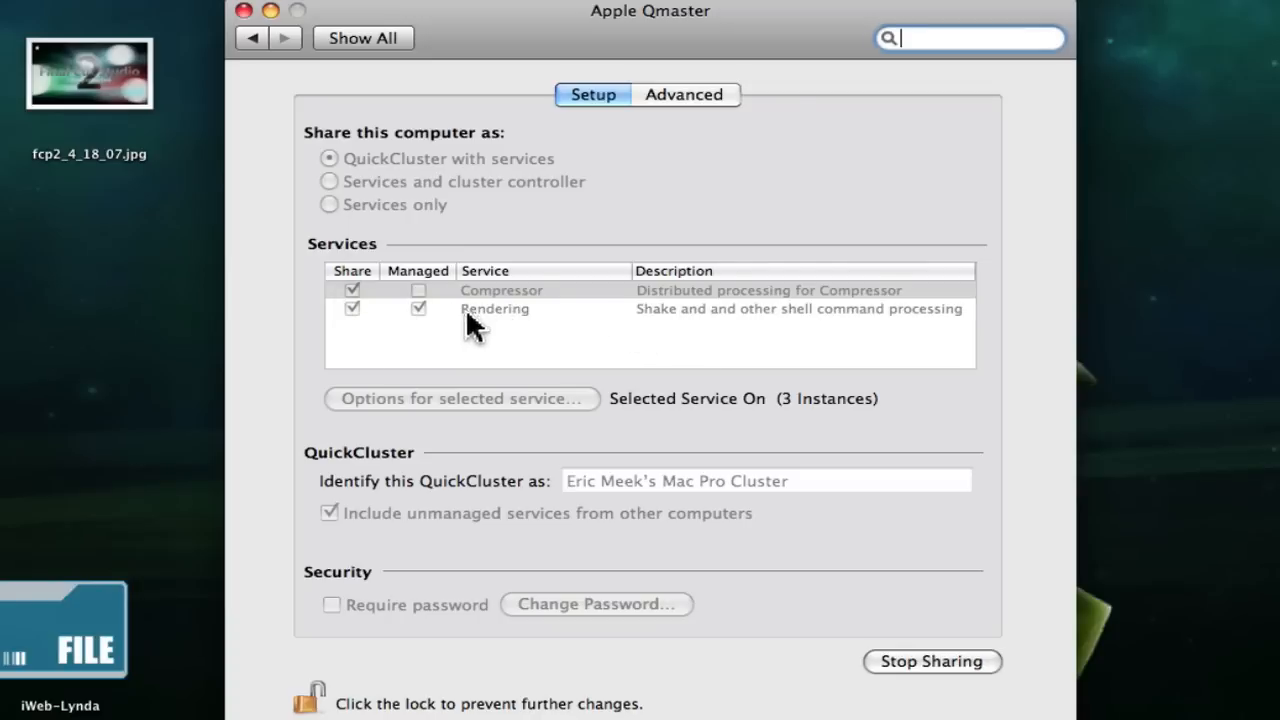
pyautogui.moveTo(356, 330)
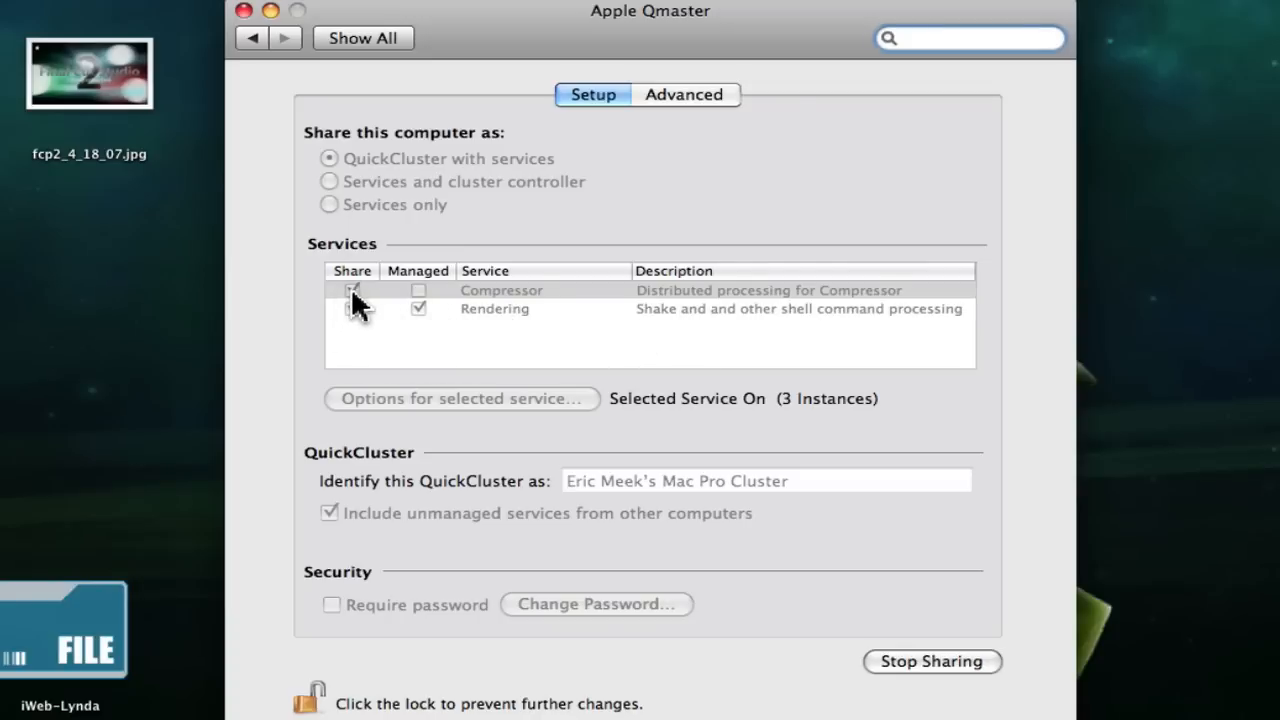
pyautogui.click(968, 38)
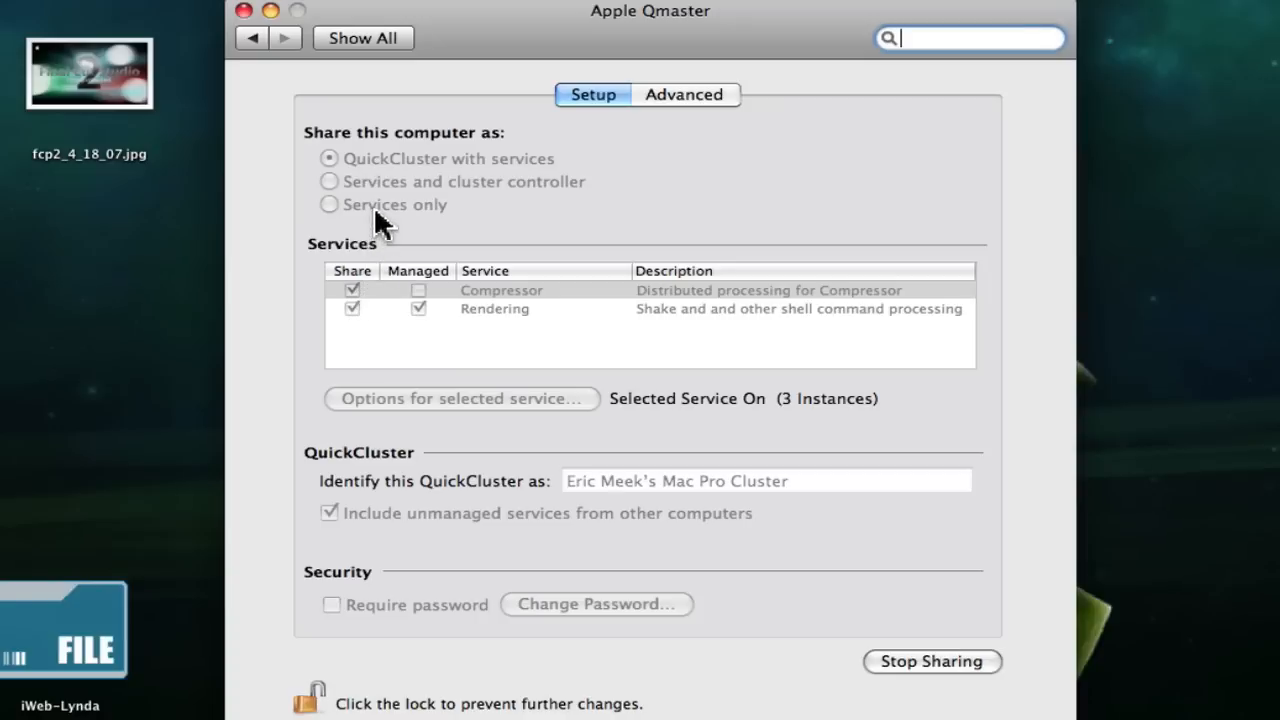
pyautogui.moveTo(392, 170)
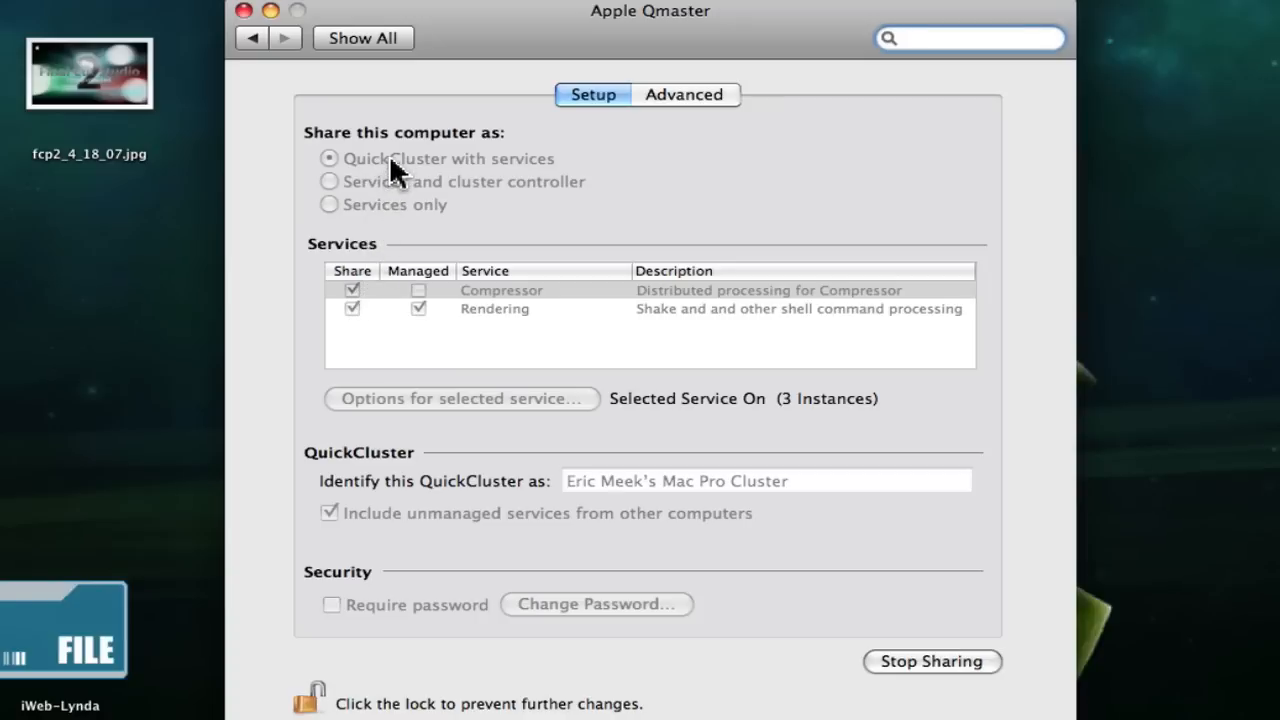
pyautogui.moveTo(364, 298)
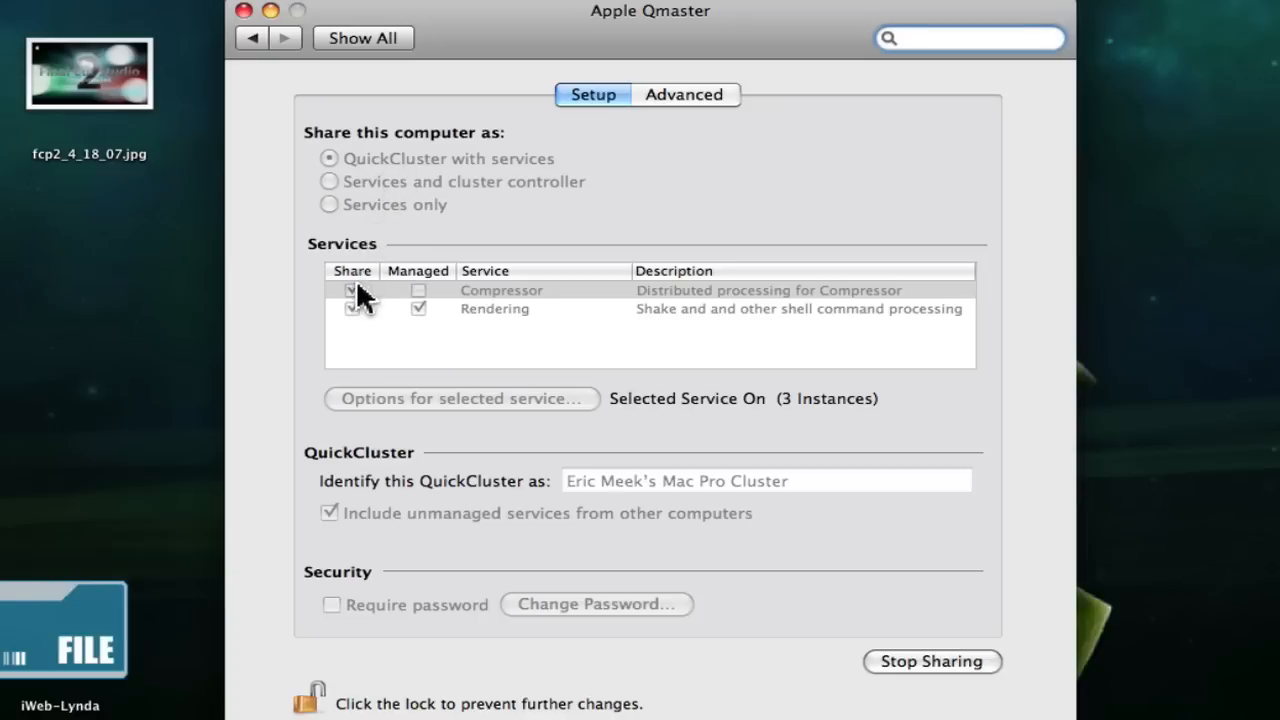
pyautogui.click(352, 288)
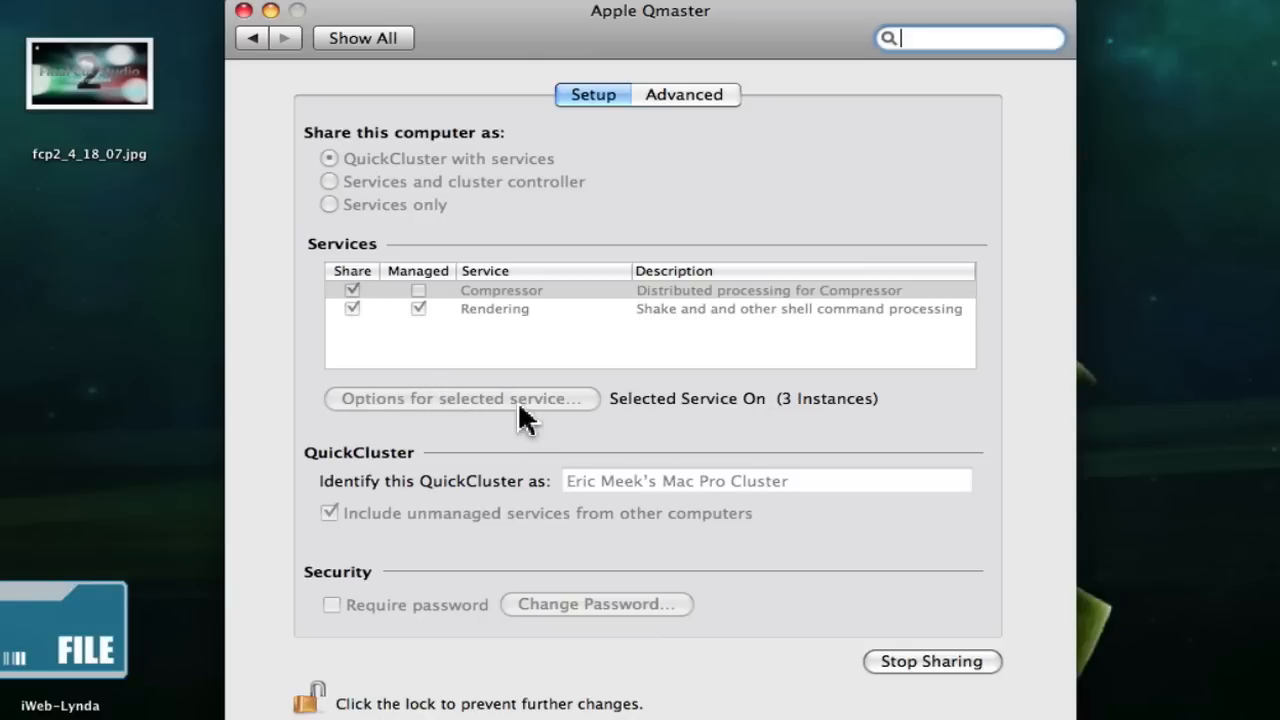
pyautogui.moveTo(560, 418)
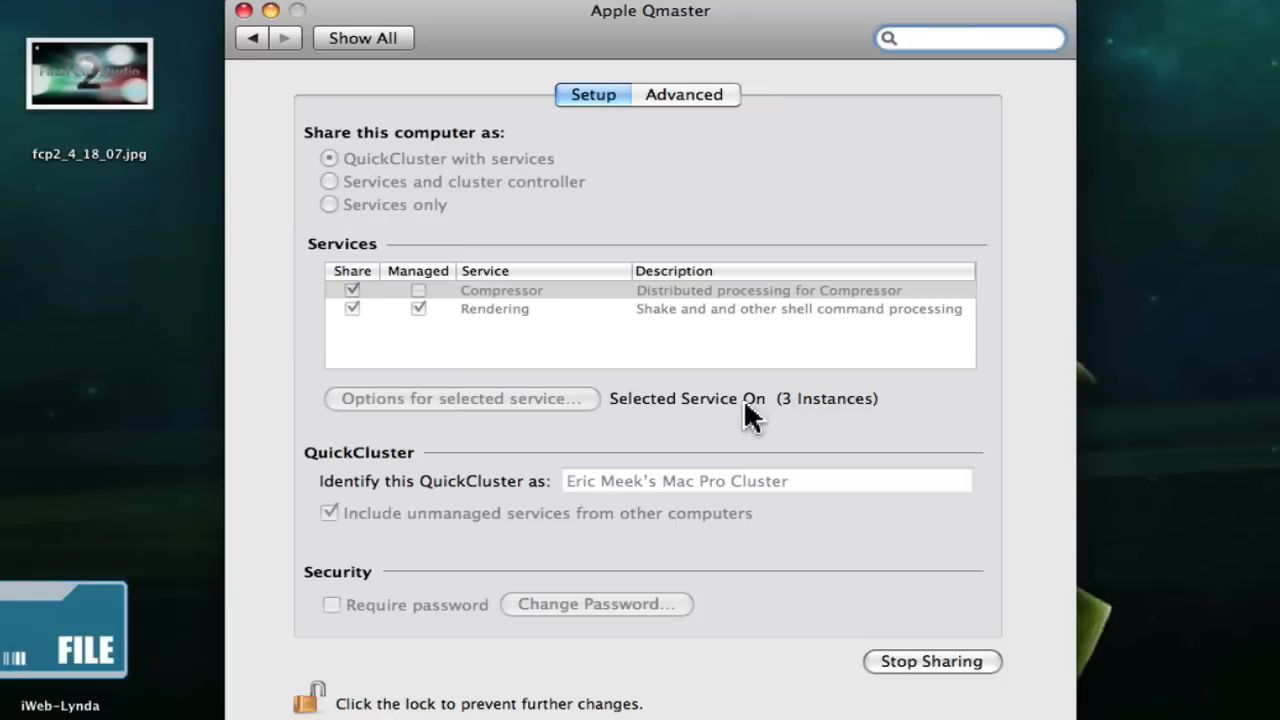
pyautogui.moveTo(348, 232)
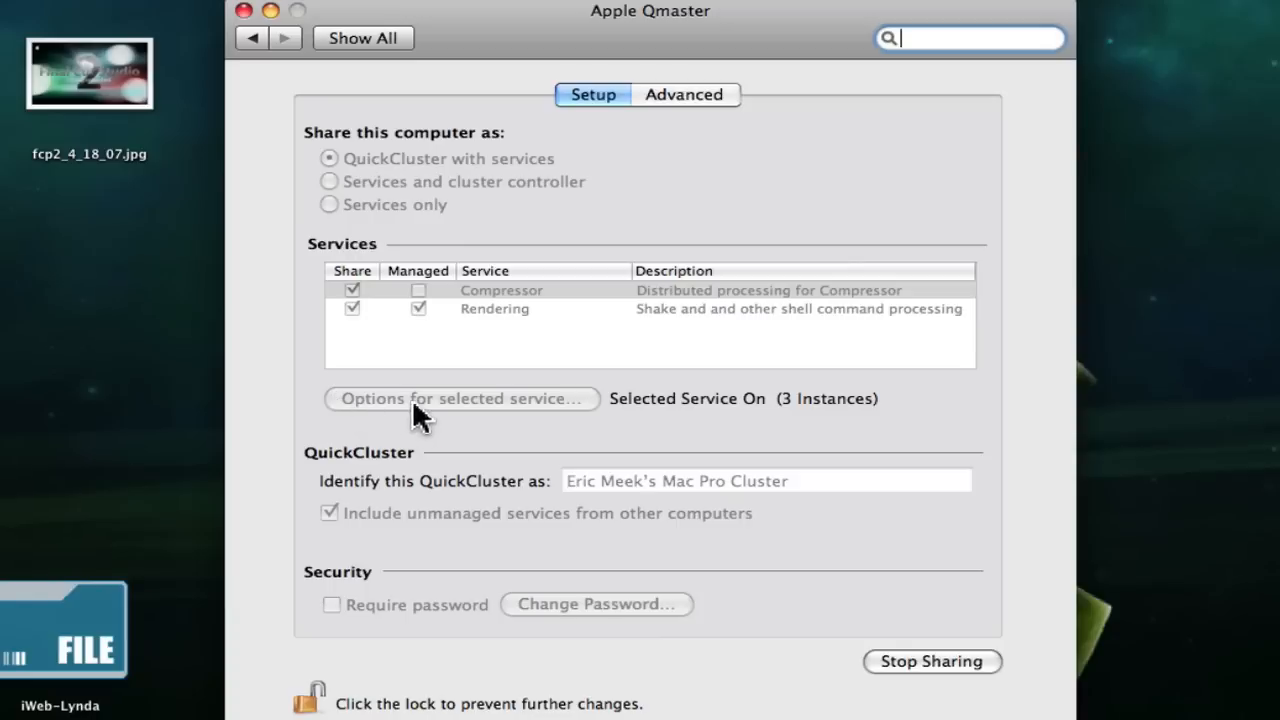
pyautogui.moveTo(490, 170)
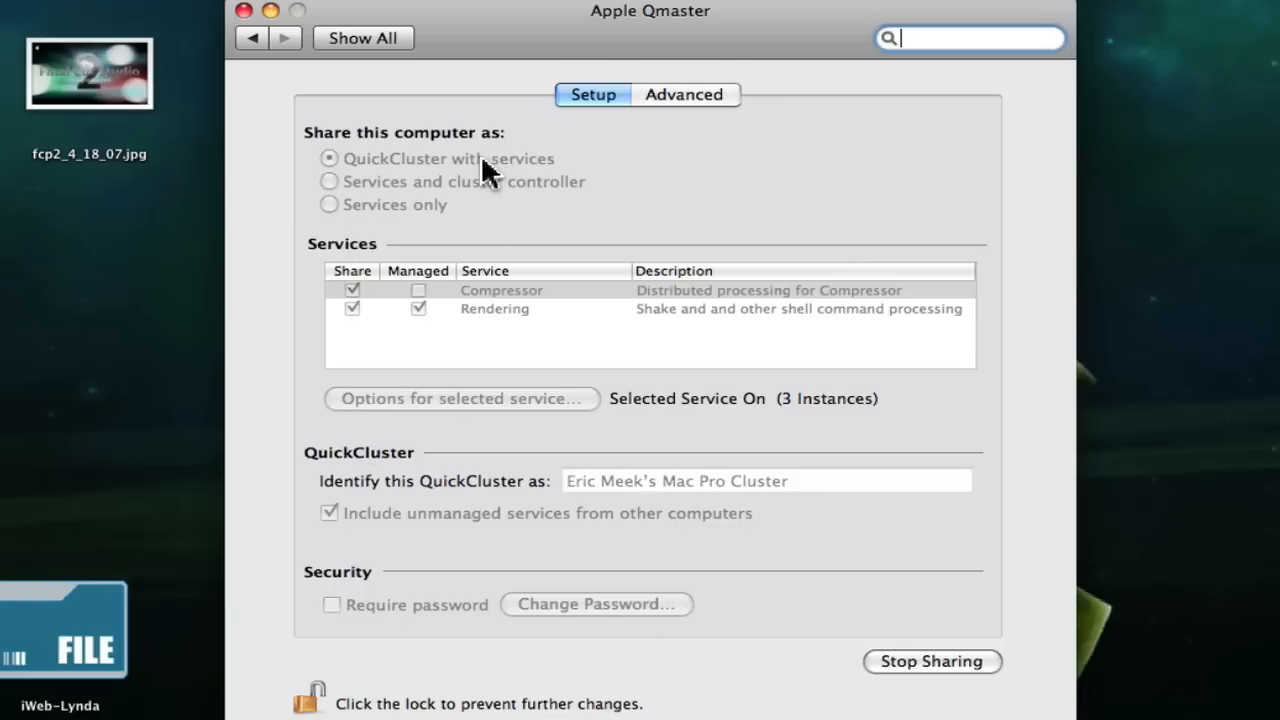
pyautogui.moveTo(504, 444)
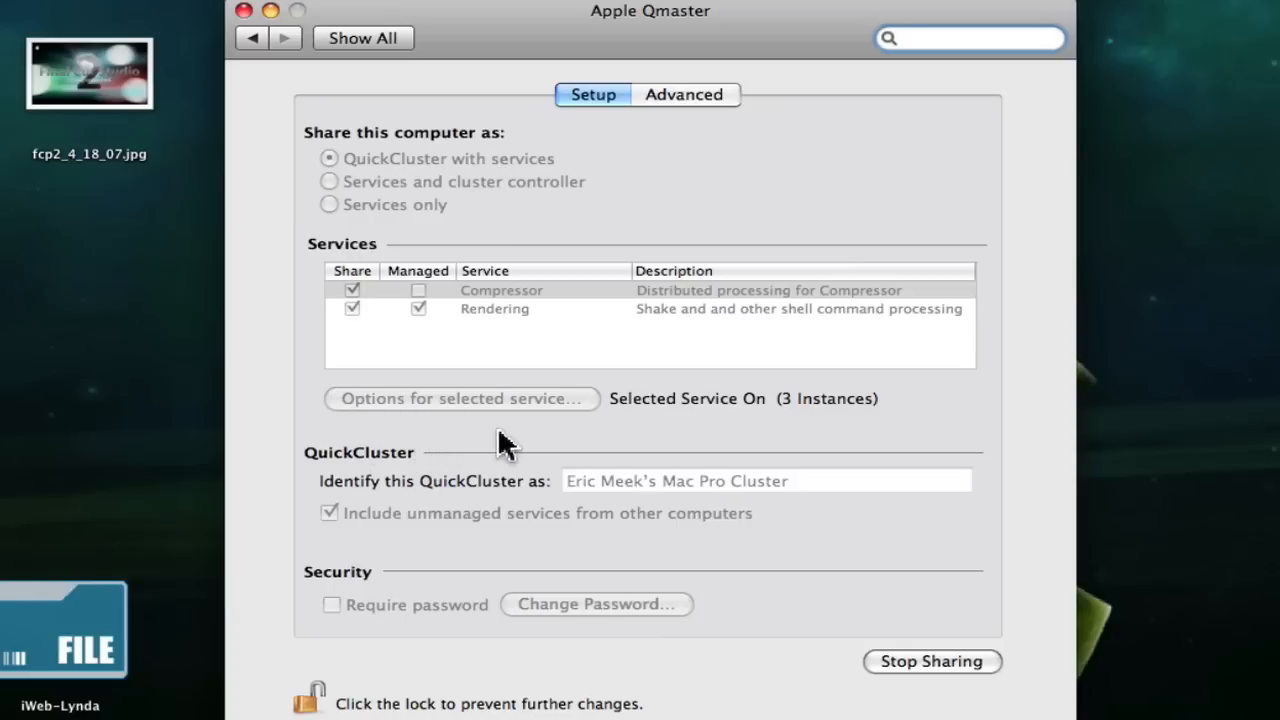
pyautogui.moveTo(620, 418)
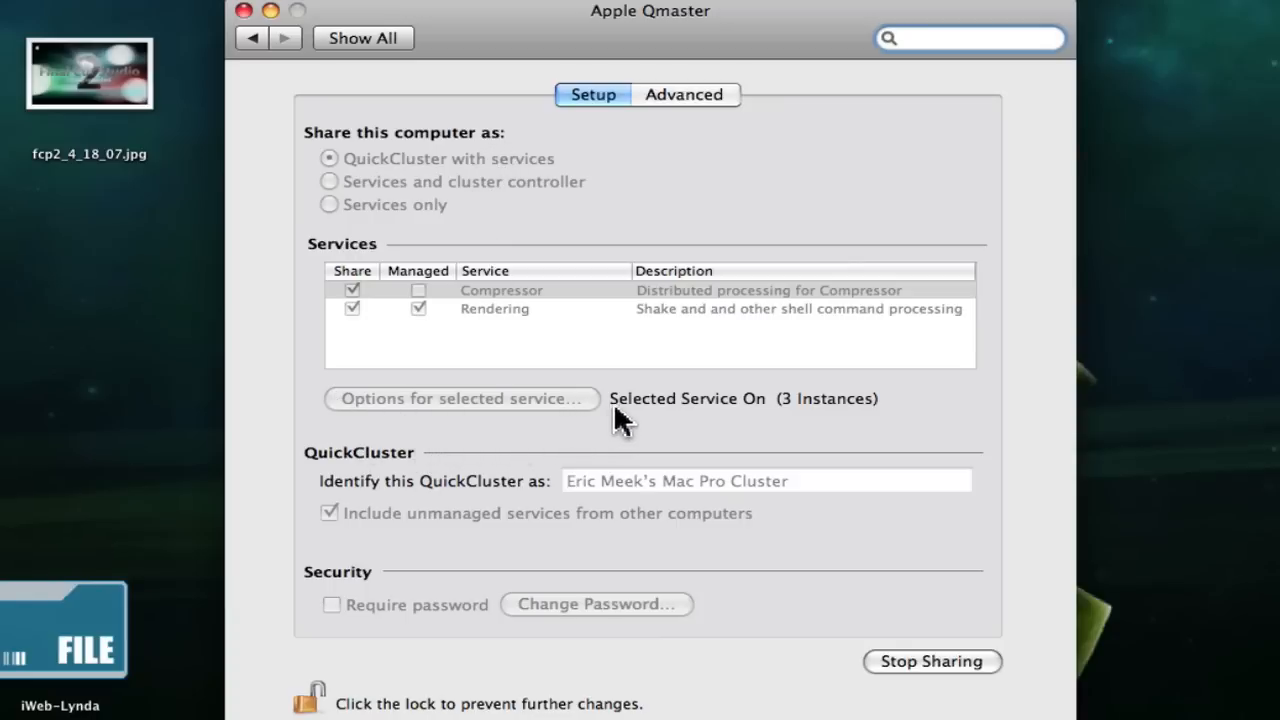
pyautogui.moveTo(544, 264)
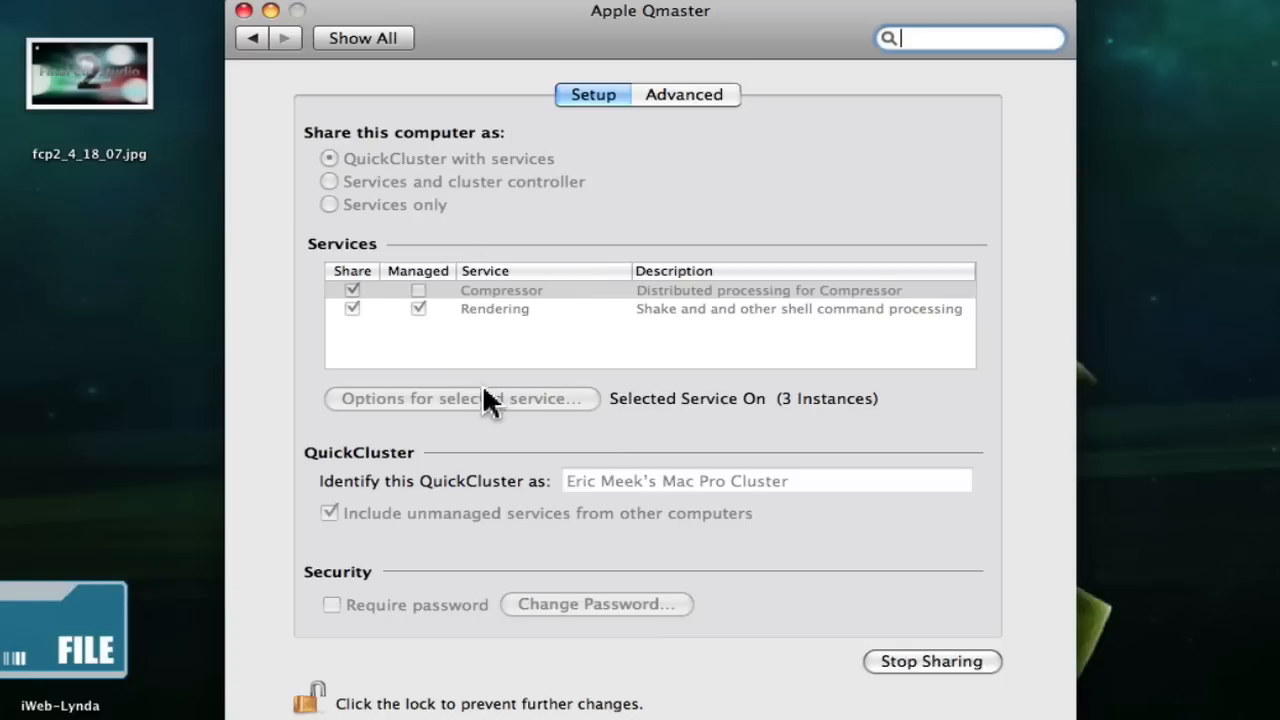
pyautogui.moveTo(500, 428)
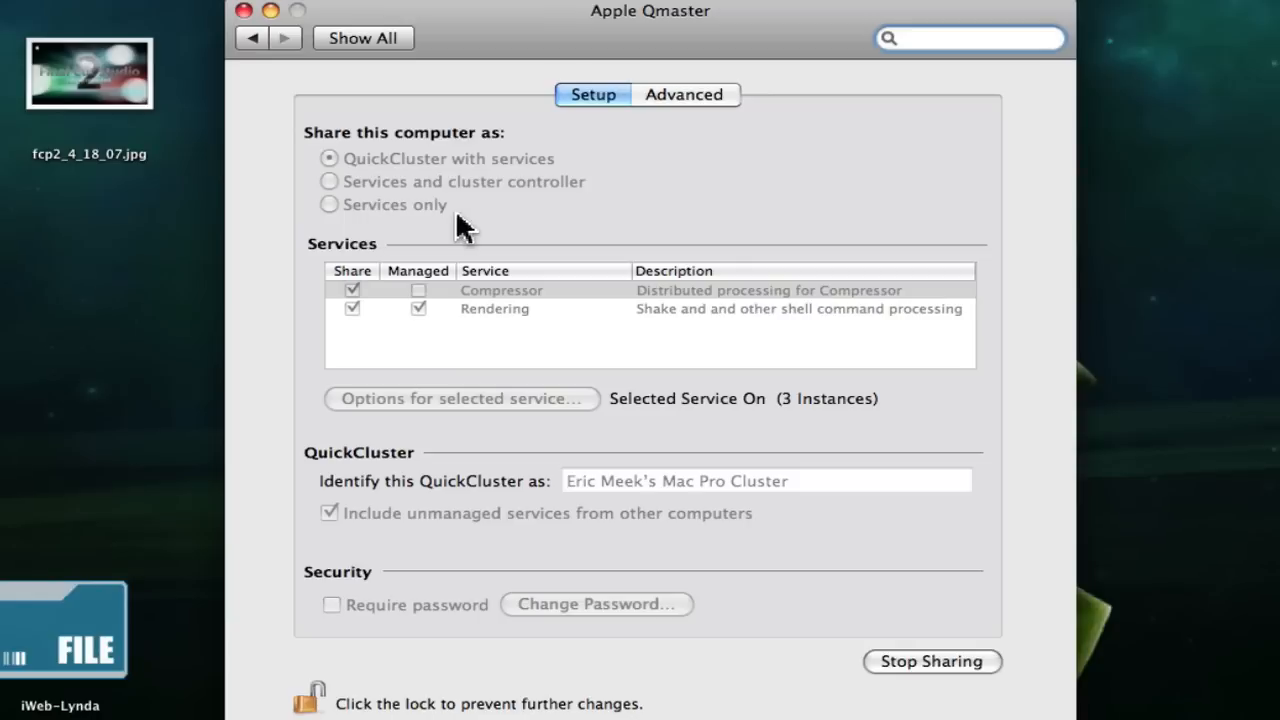
pyautogui.moveTo(540, 184)
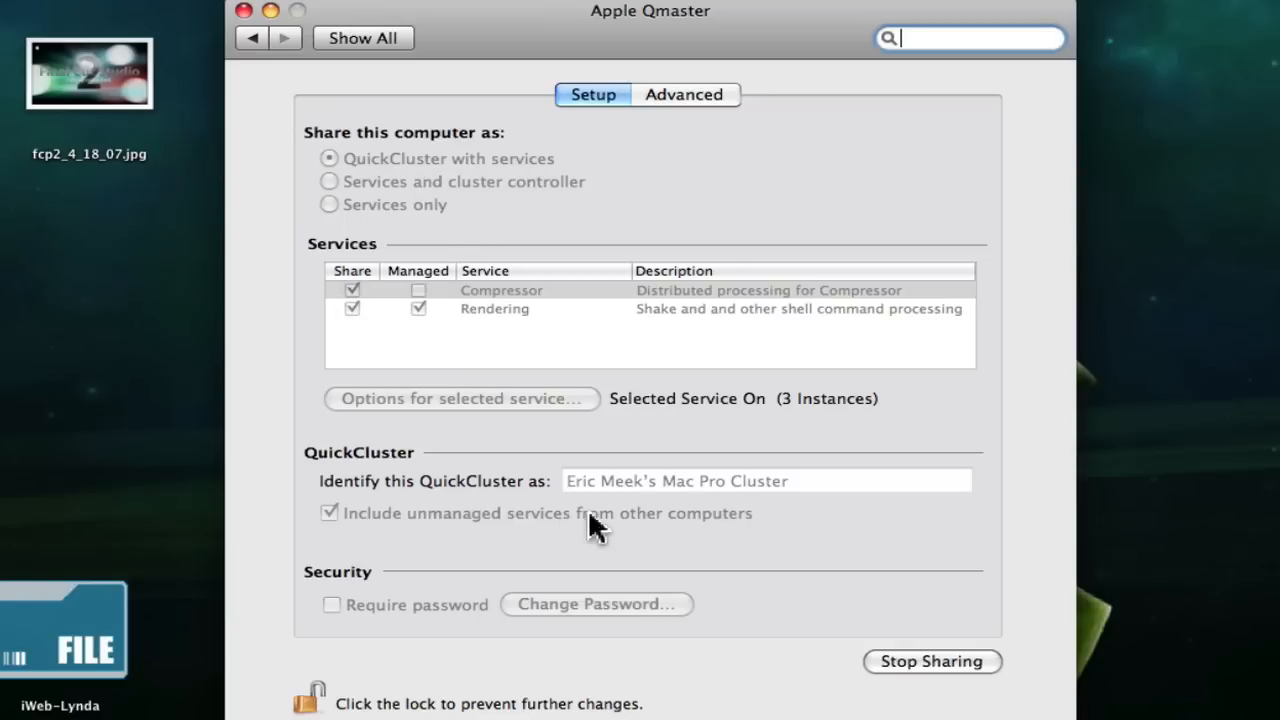
pyautogui.moveTo(820, 418)
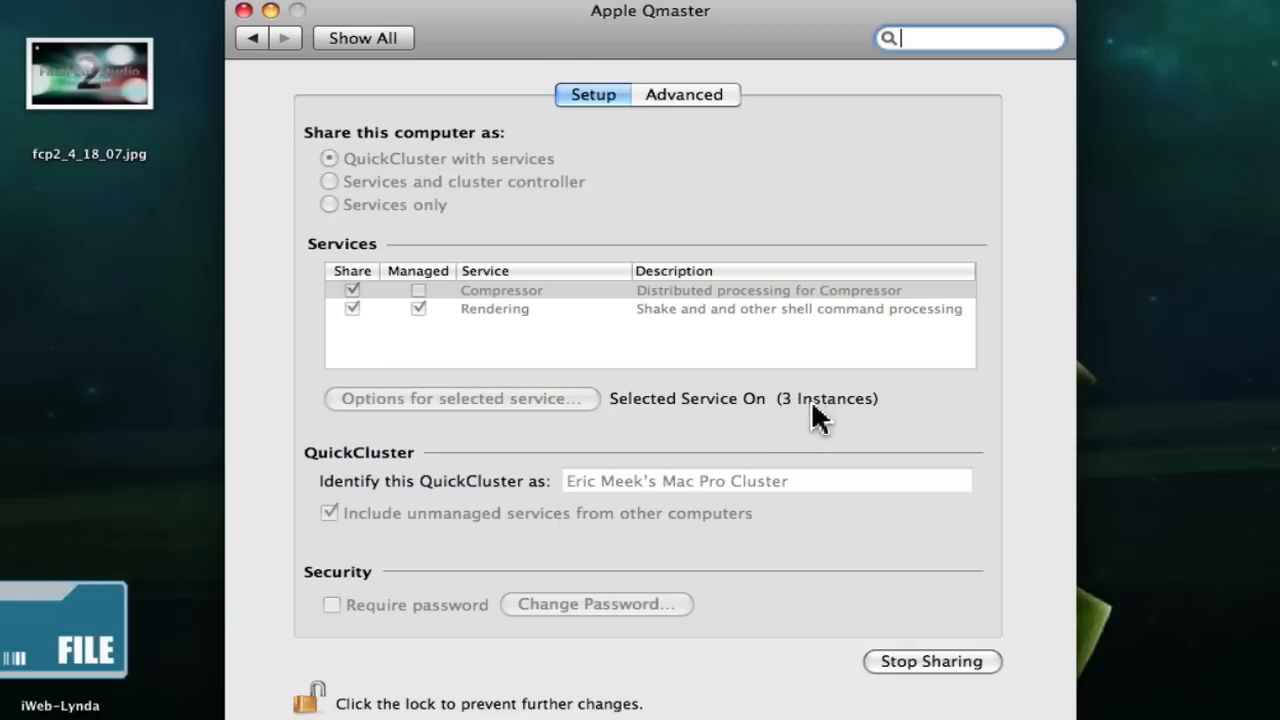
pyautogui.moveTo(680, 432)
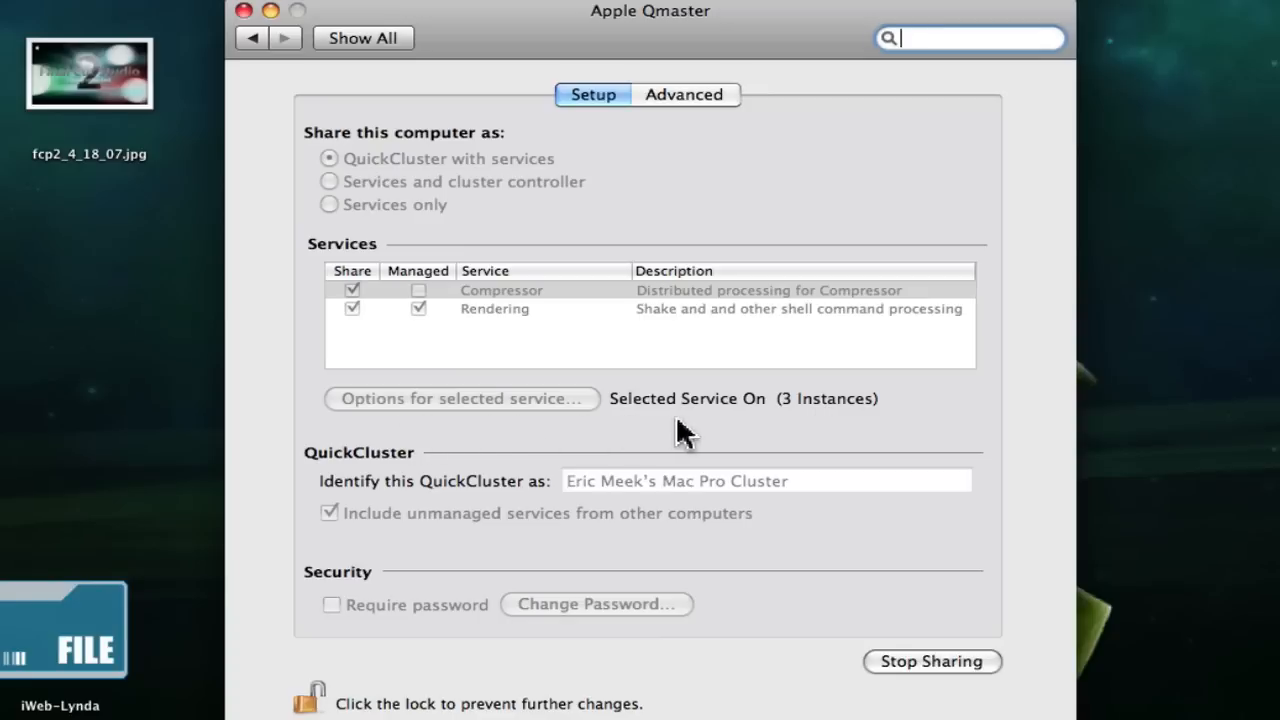
pyautogui.moveTo(808, 428)
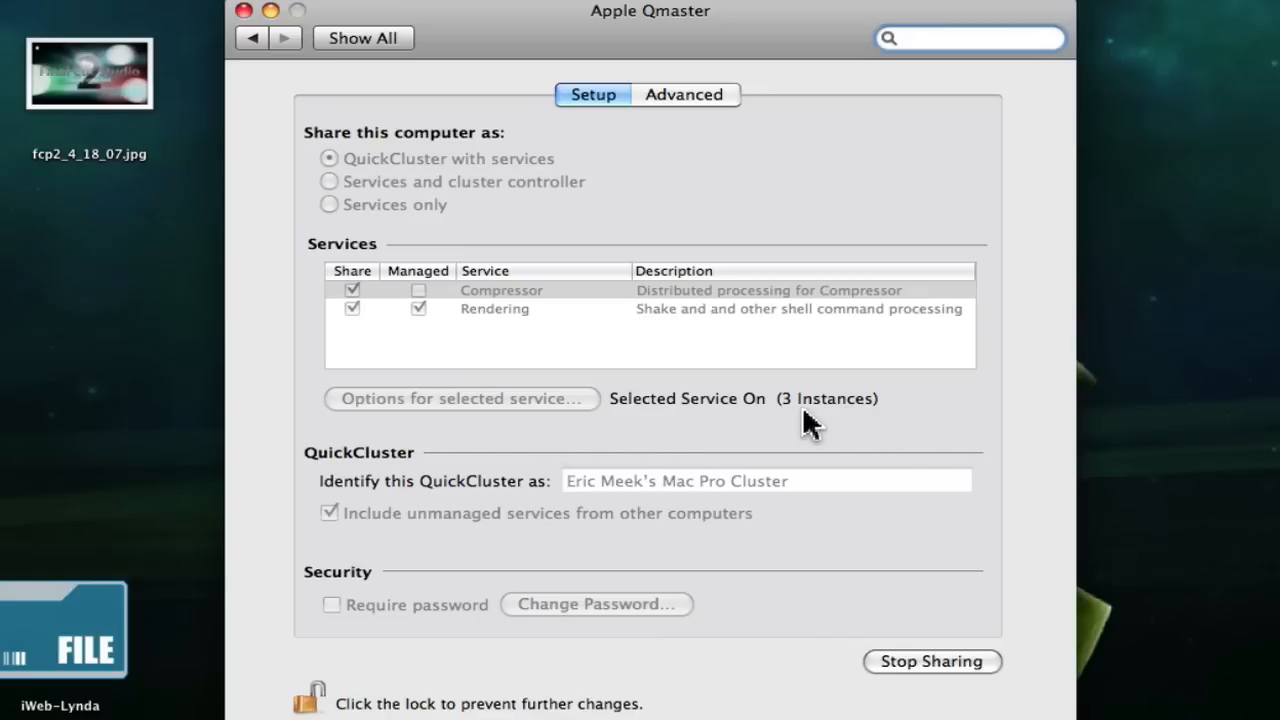
pyautogui.click(968, 38)
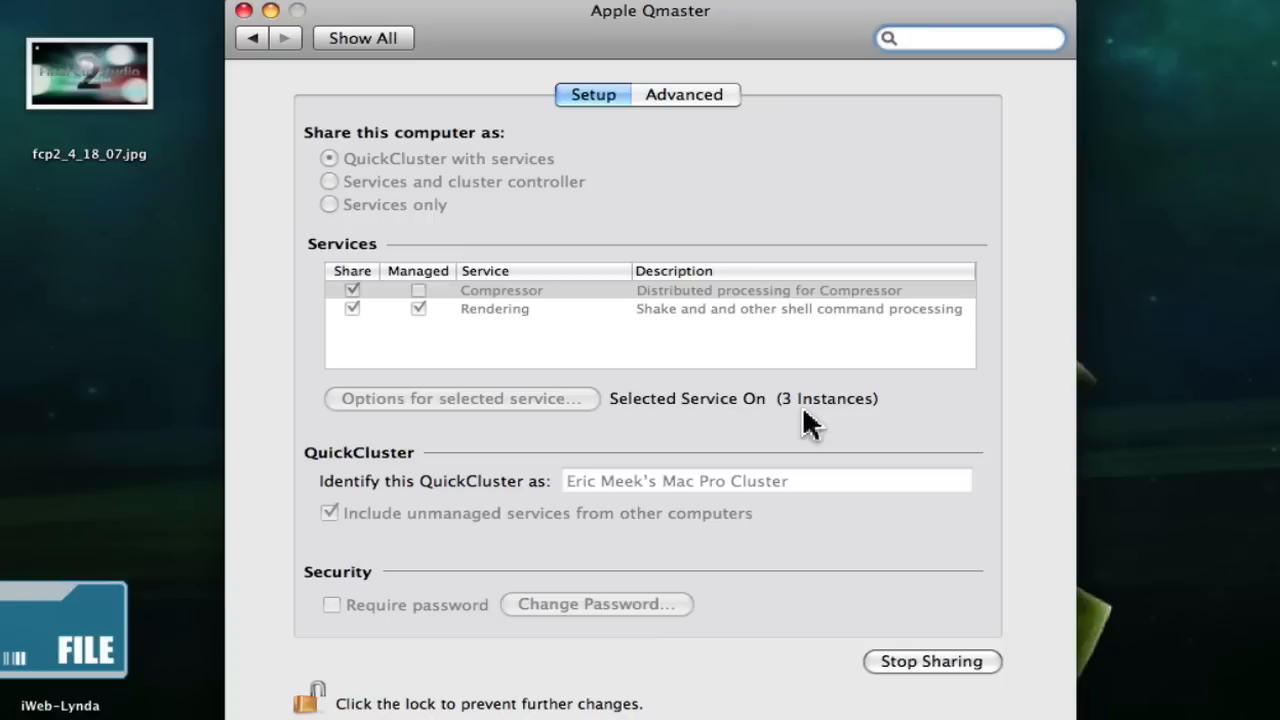
pyautogui.moveTo(330, 480)
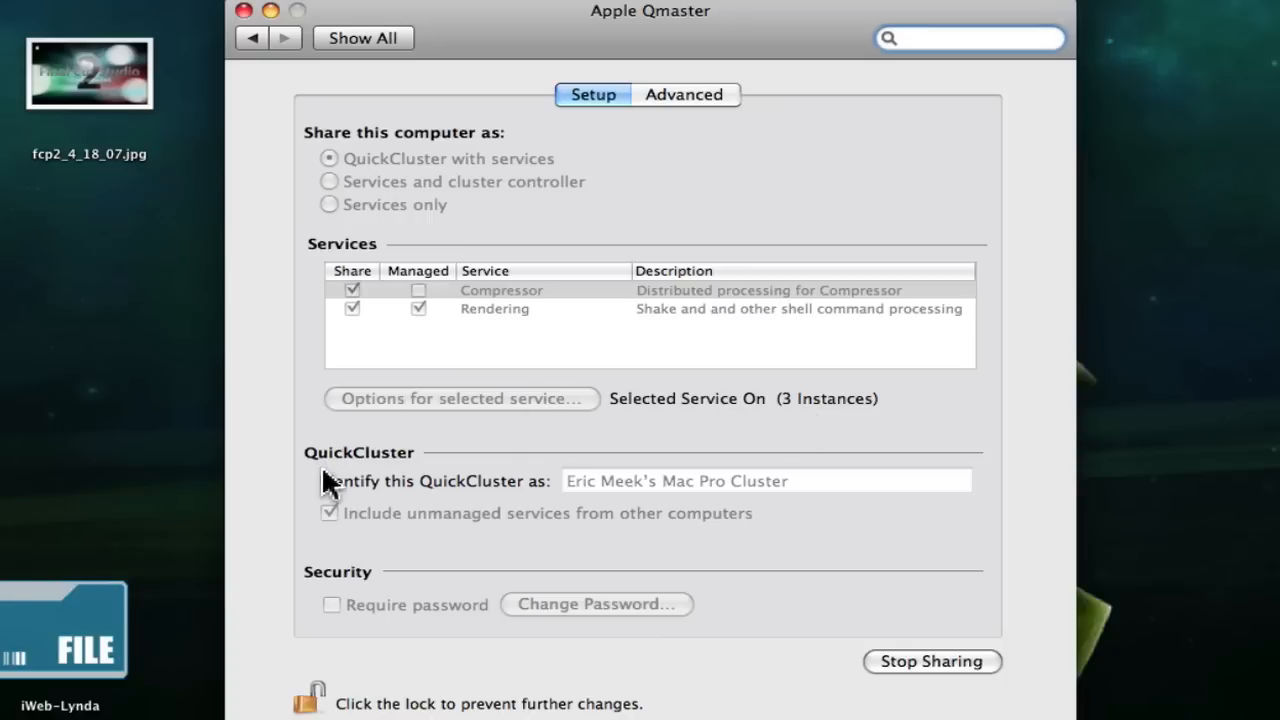
pyautogui.moveTo(490, 184)
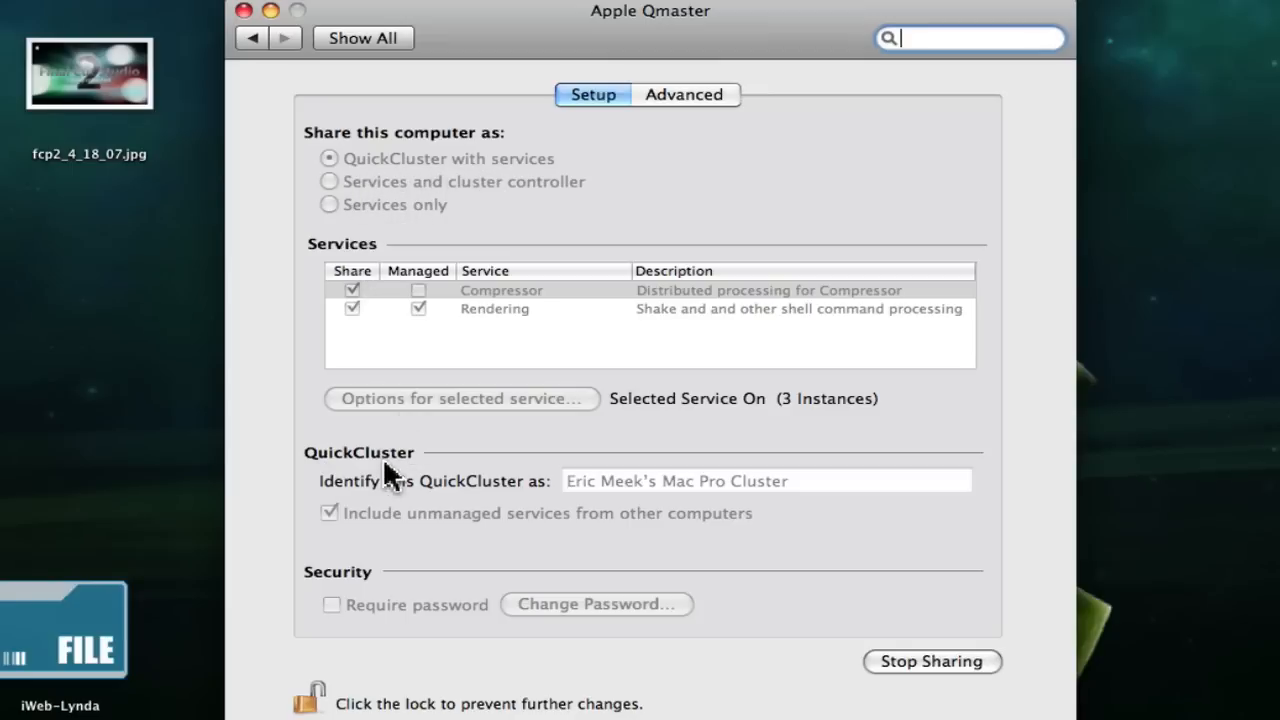
pyautogui.moveTo(504, 512)
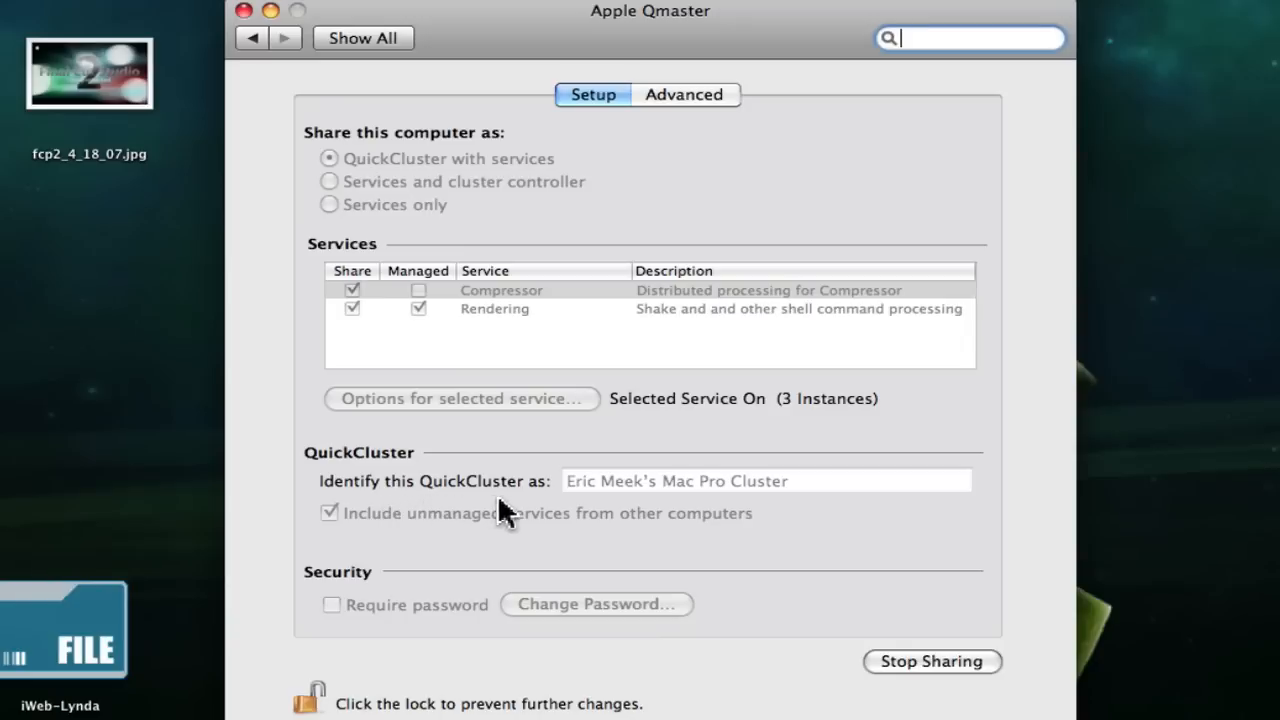
pyautogui.moveTo(670, 540)
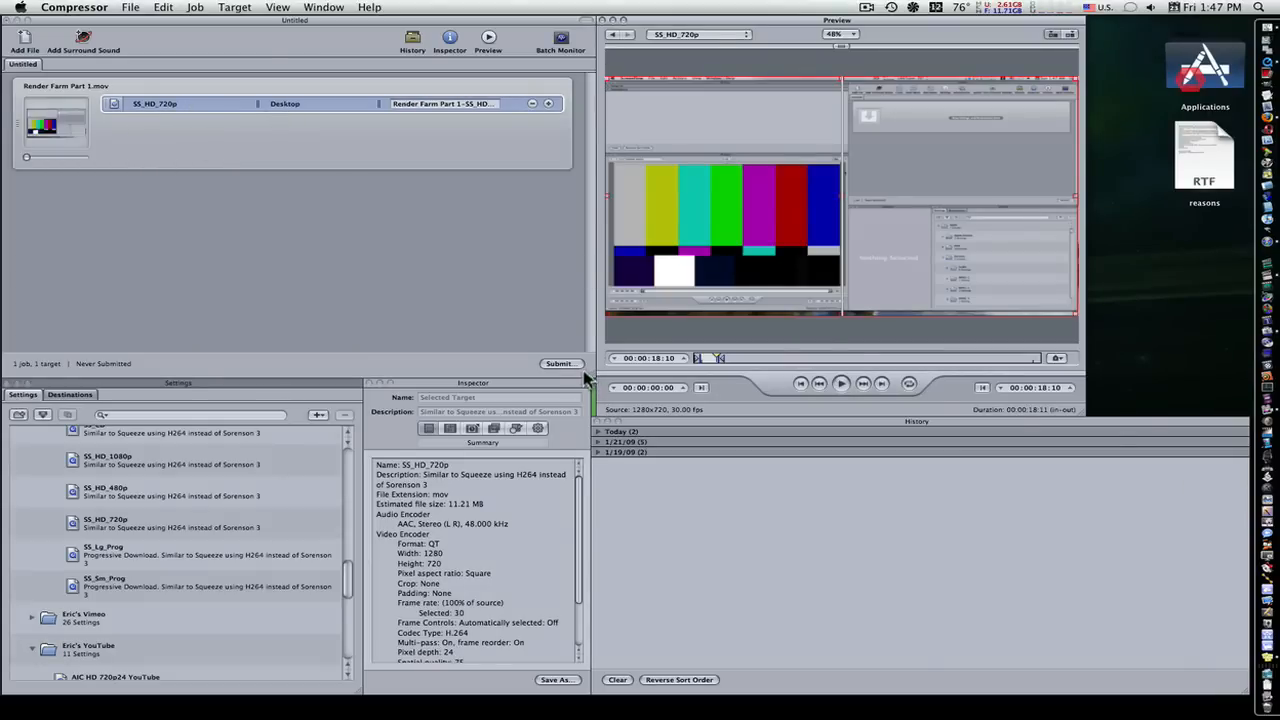
# Bring up the submission sheet for the untitled batch (This Computer, High priority)
pyautogui.click(560, 364)
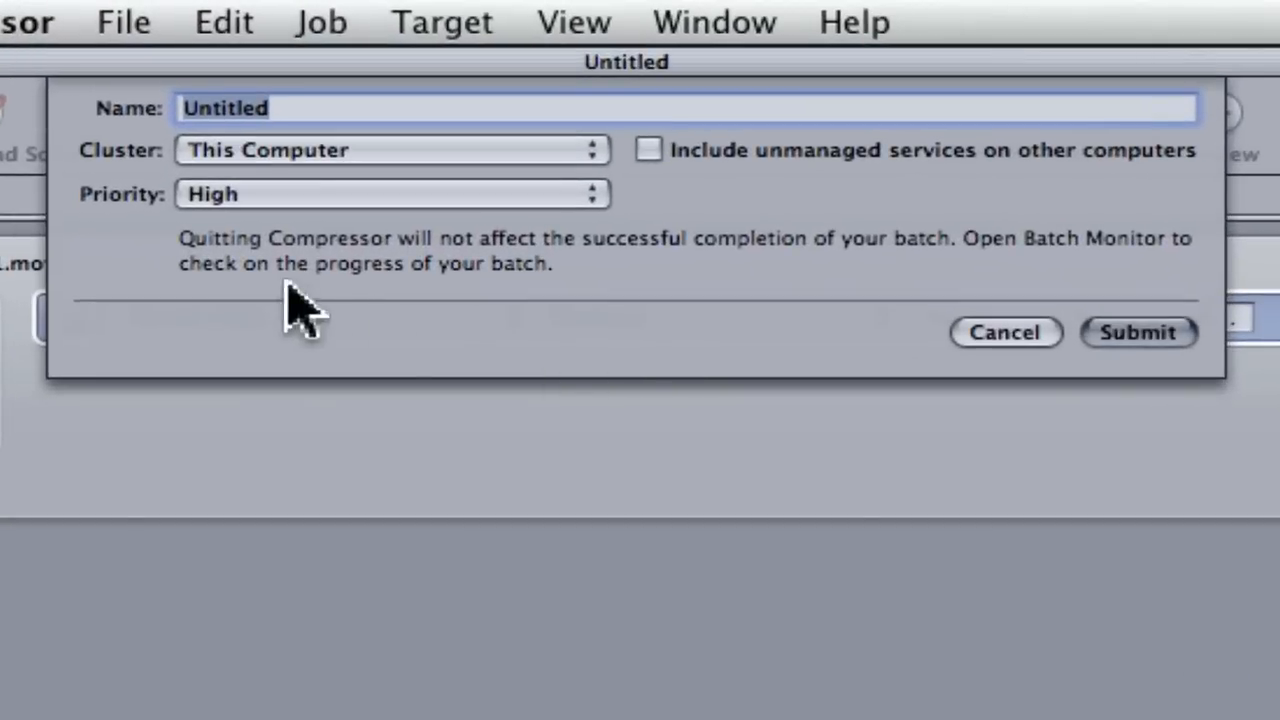
pyautogui.moveTo(470, 200)
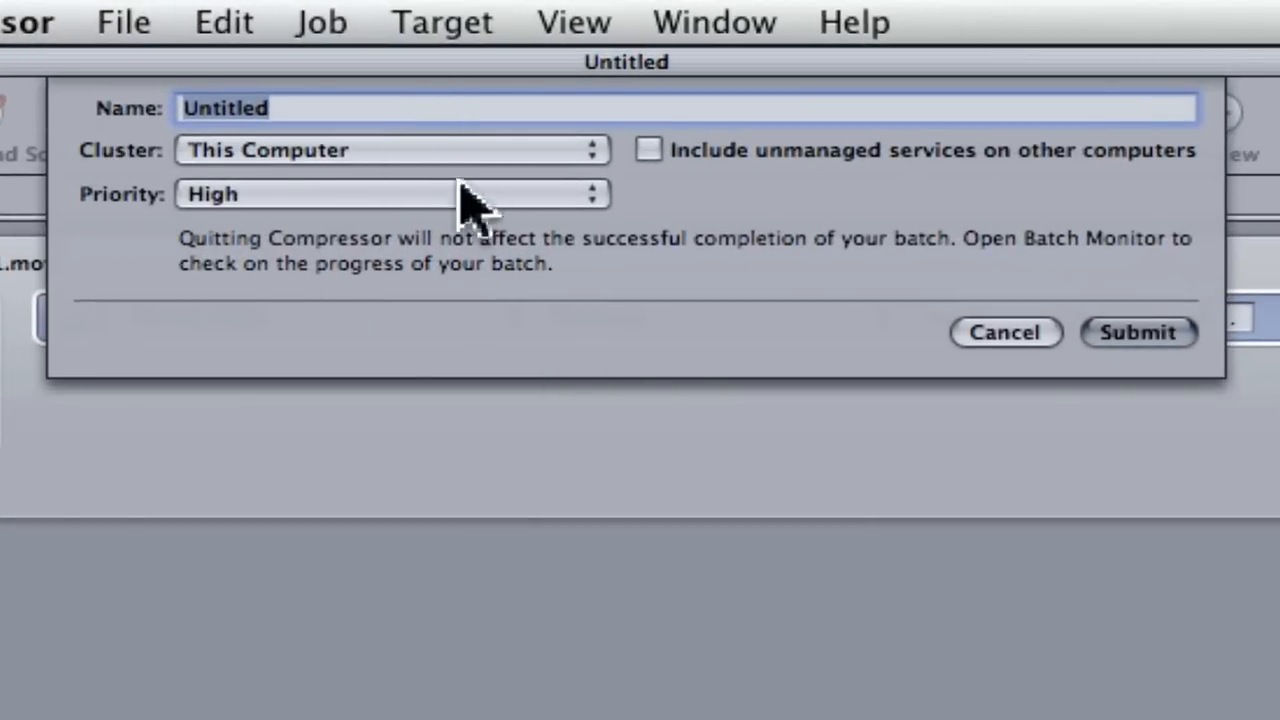
pyautogui.moveTo(916, 356)
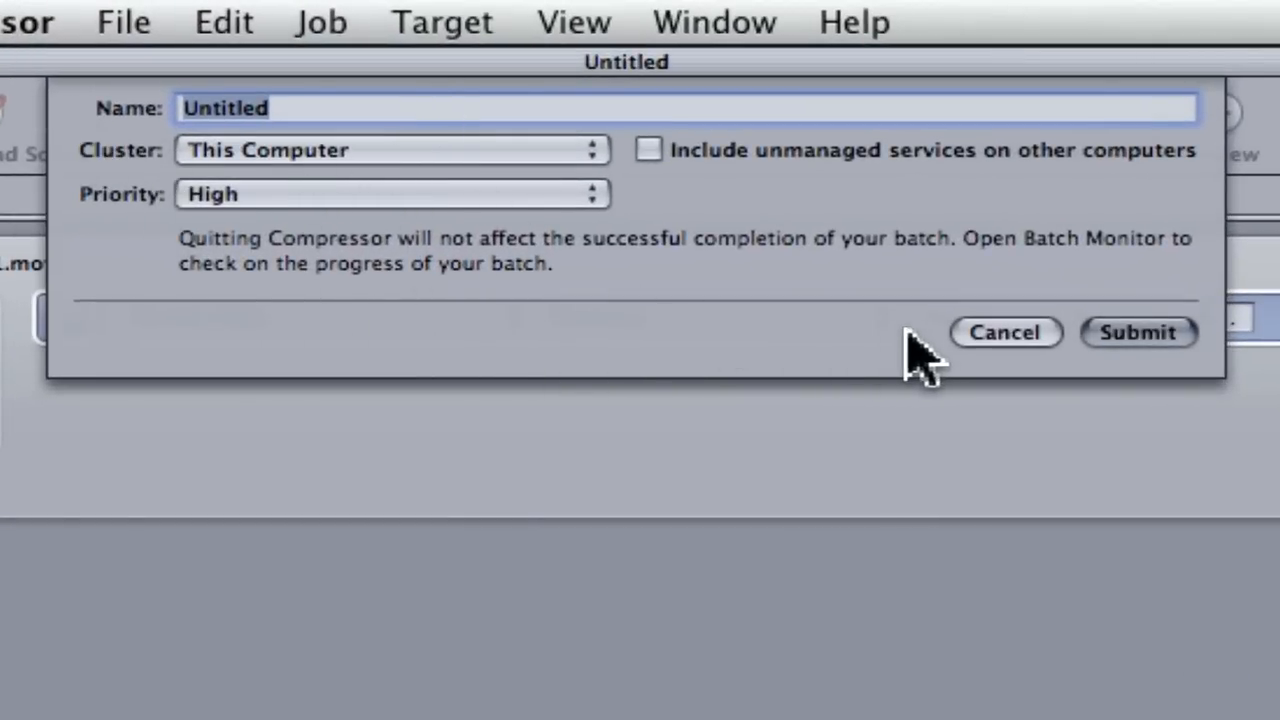
pyautogui.moveTo(684, 196)
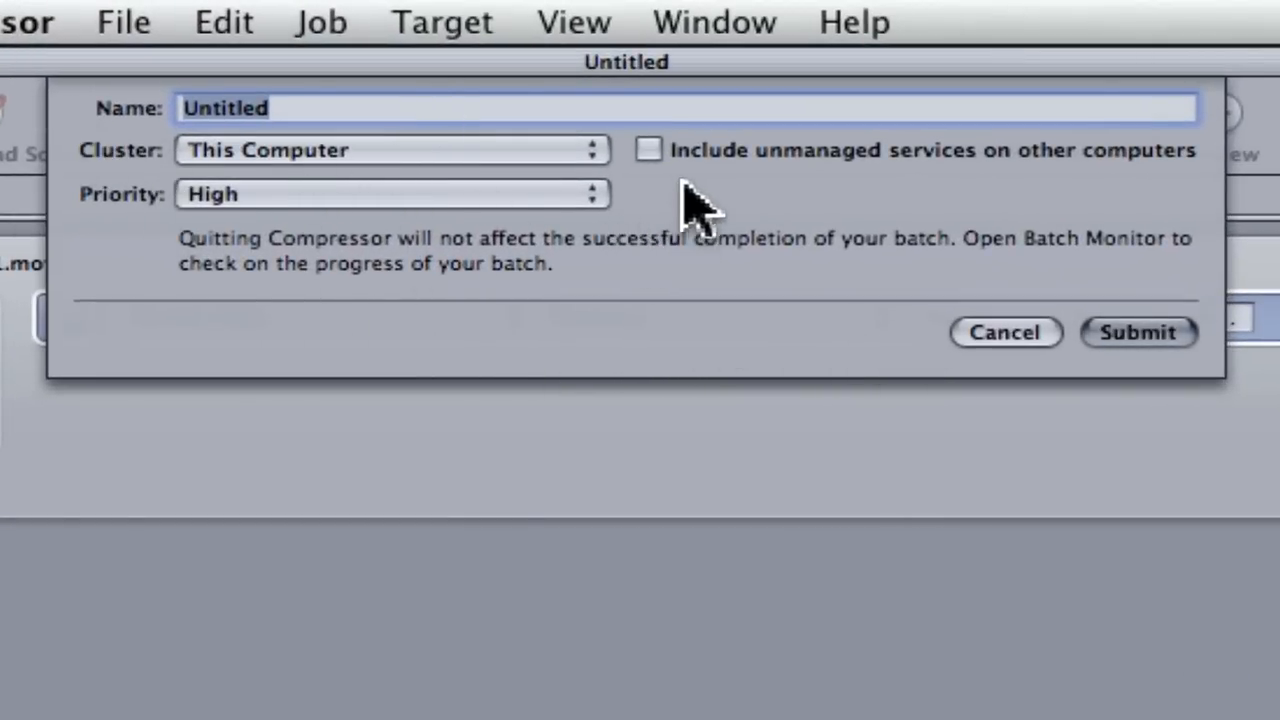
pyautogui.moveTo(1140, 196)
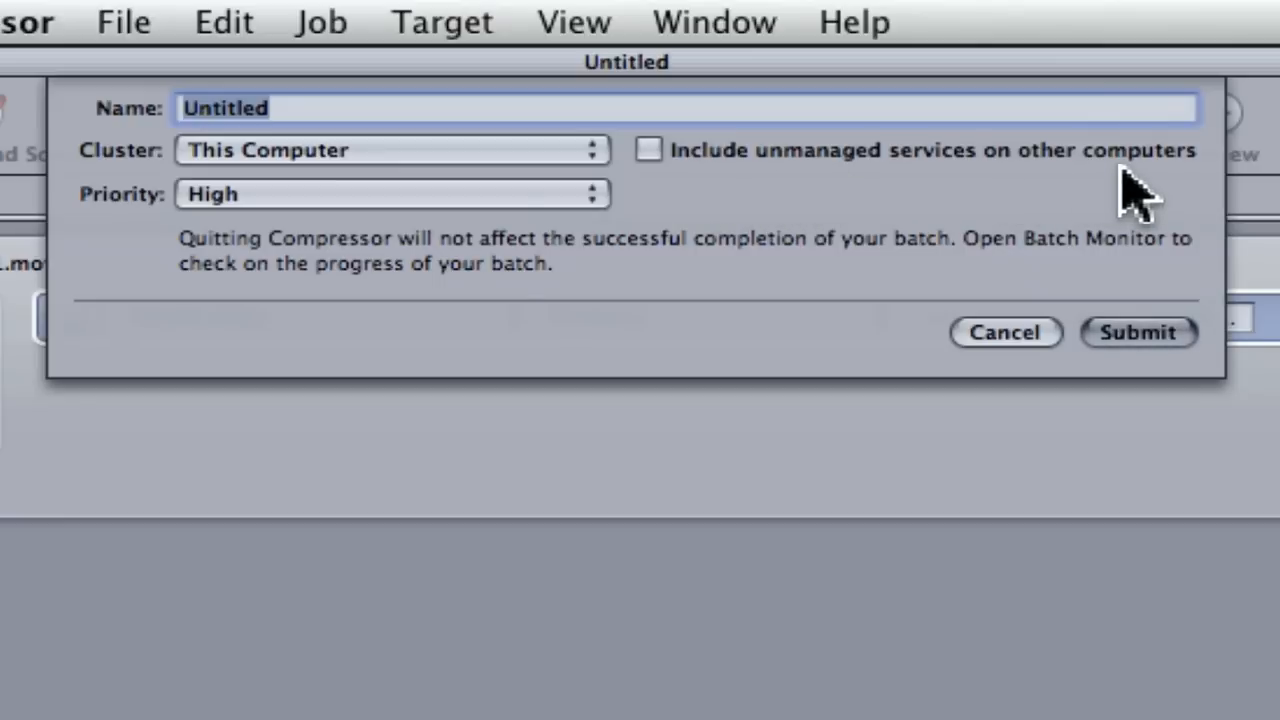
pyautogui.moveTo(820, 320)
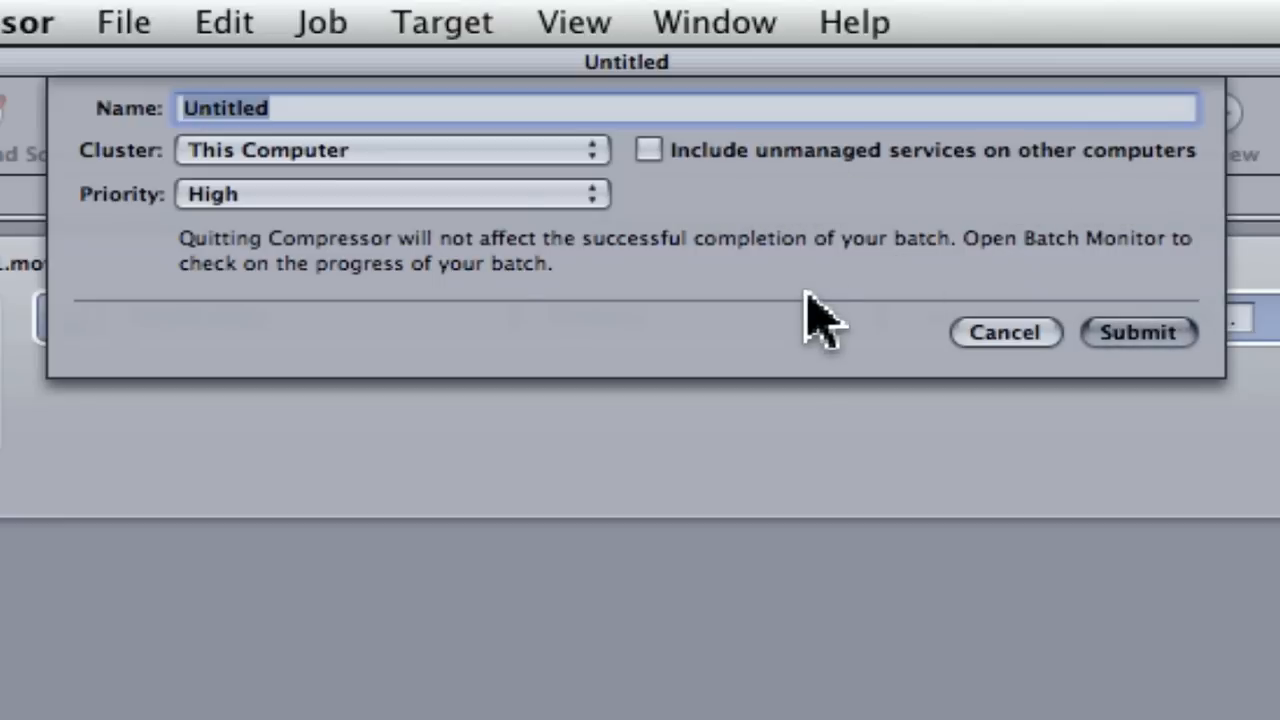
pyautogui.moveTo(320, 176)
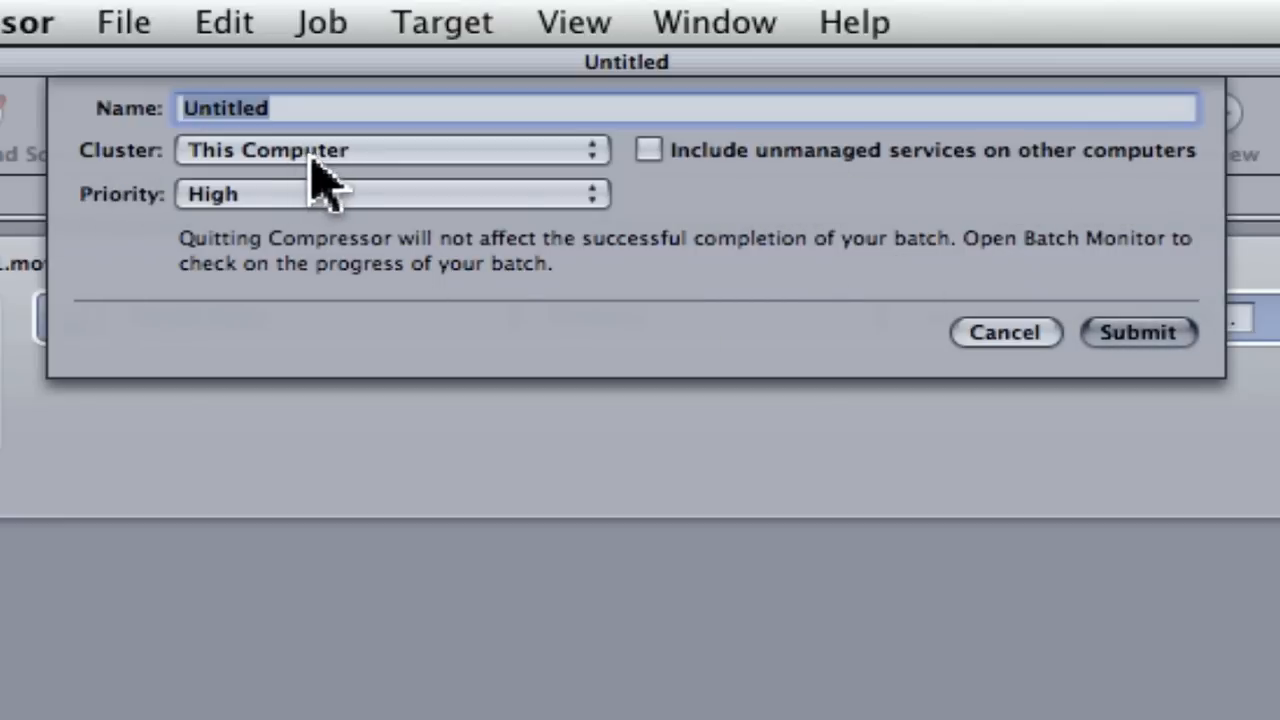
pyautogui.click(390, 150)
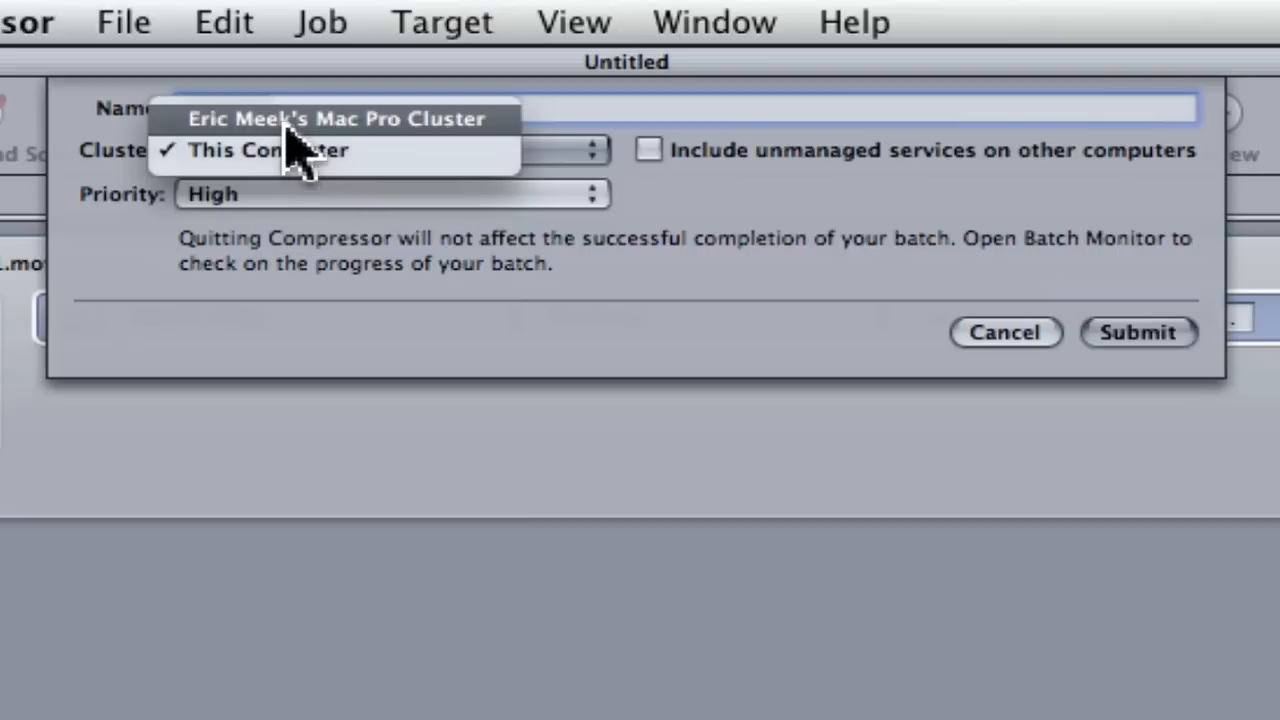
pyautogui.moveTo(364, 156)
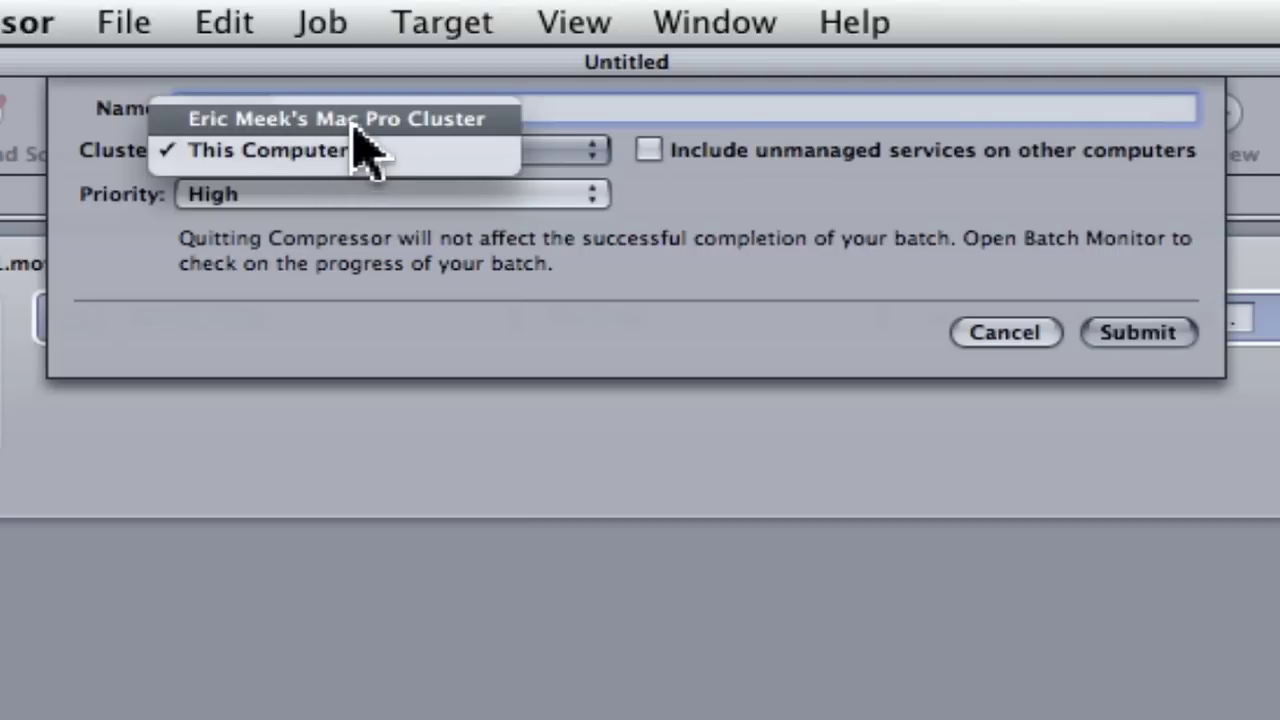
pyautogui.click(340, 118)
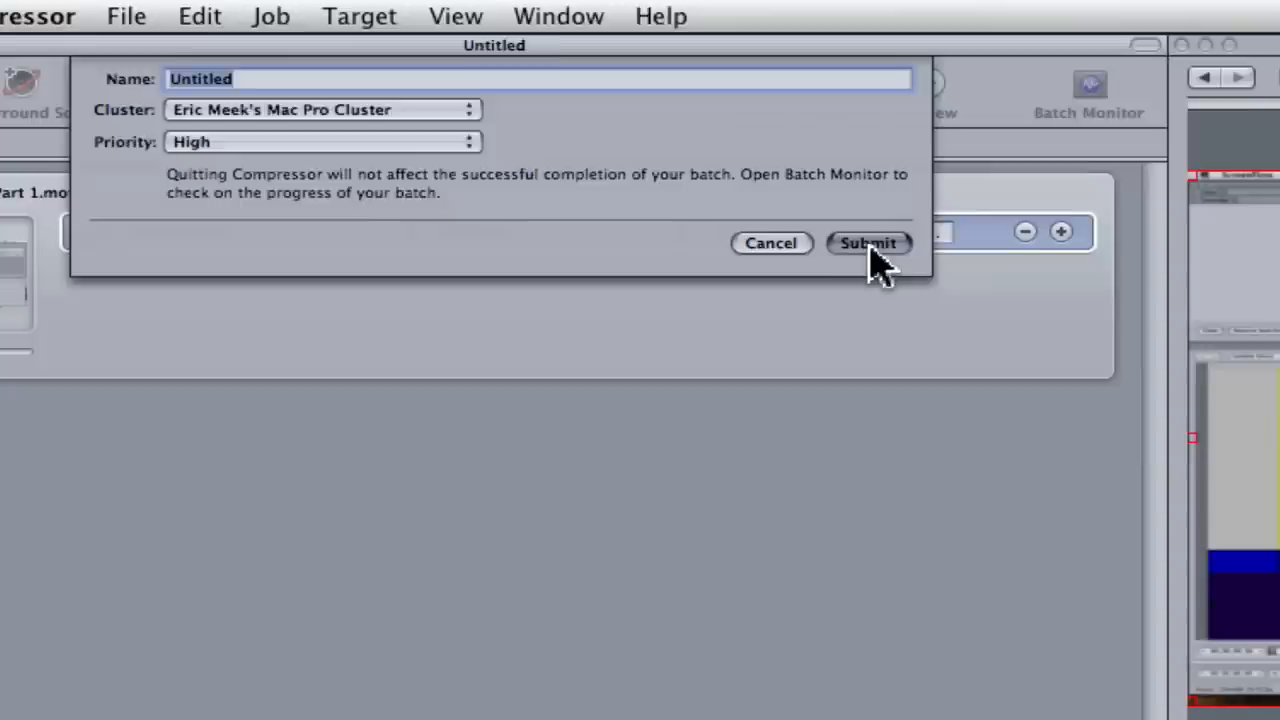
pyautogui.click(868, 244)
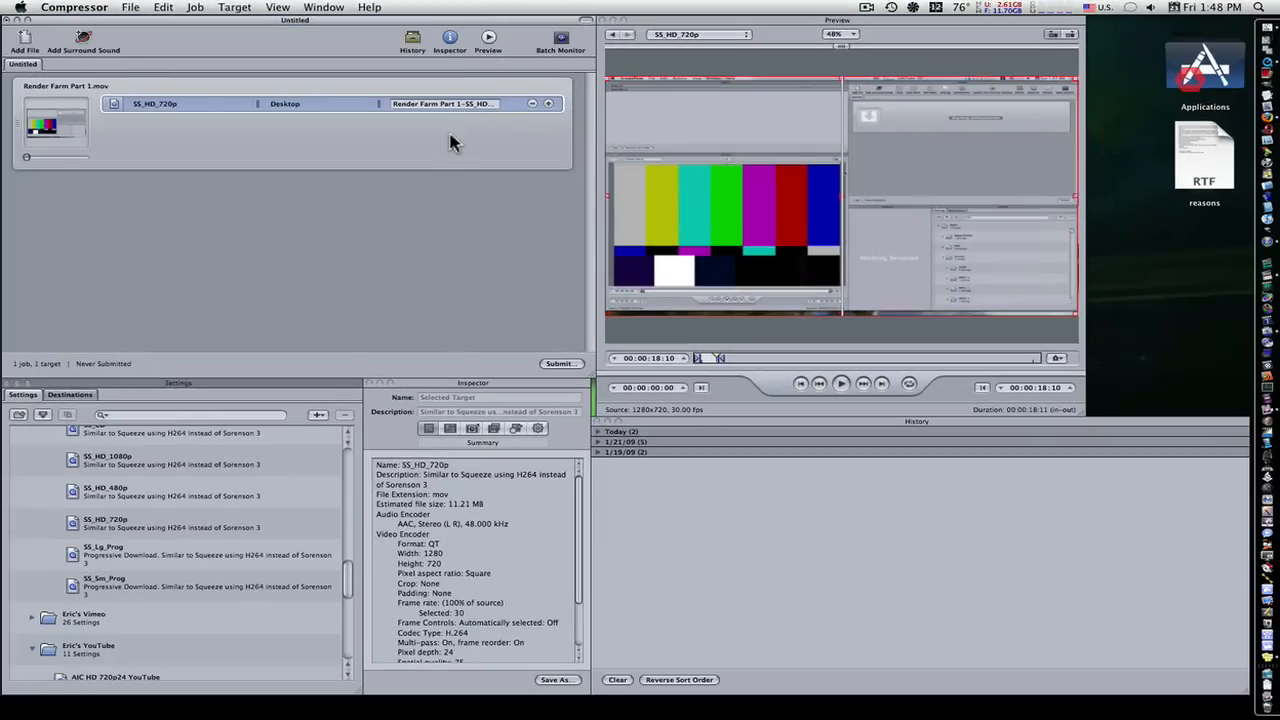
# Watch CPU load in Activity Monitor during rendering, then quit it back to Compressor
pyautogui.click(560, 364)
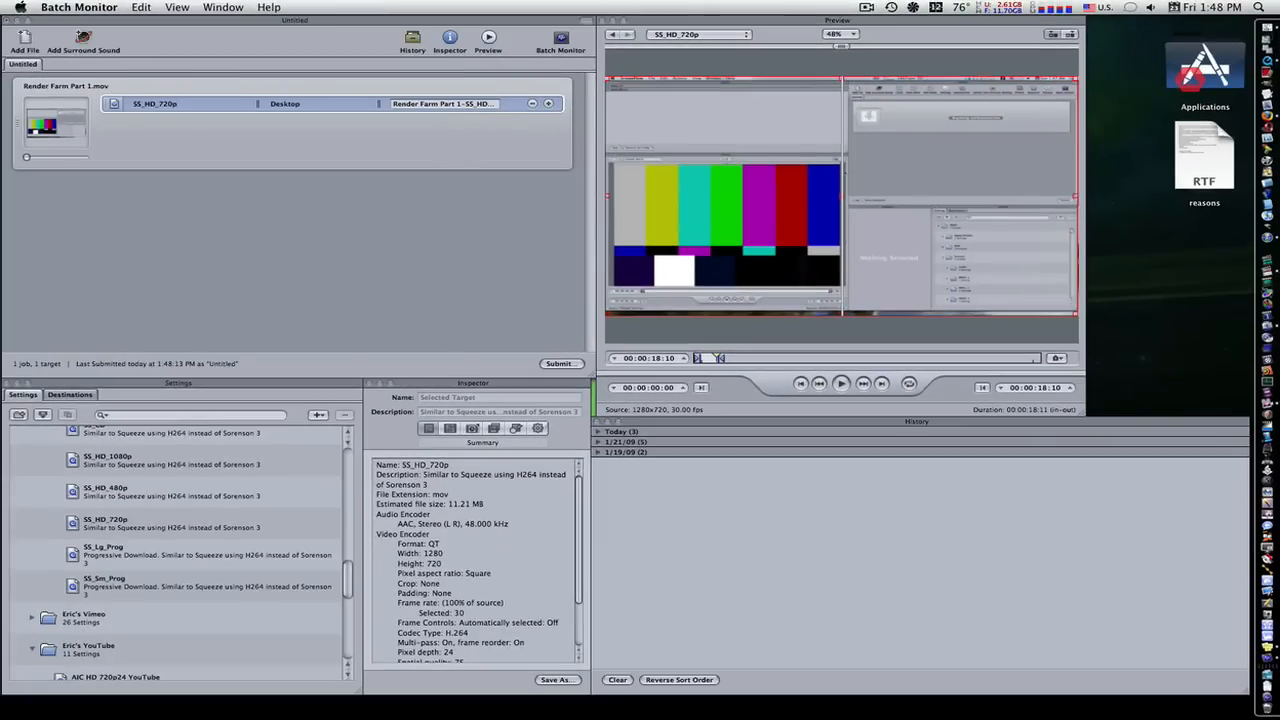
pyautogui.click(560, 40)
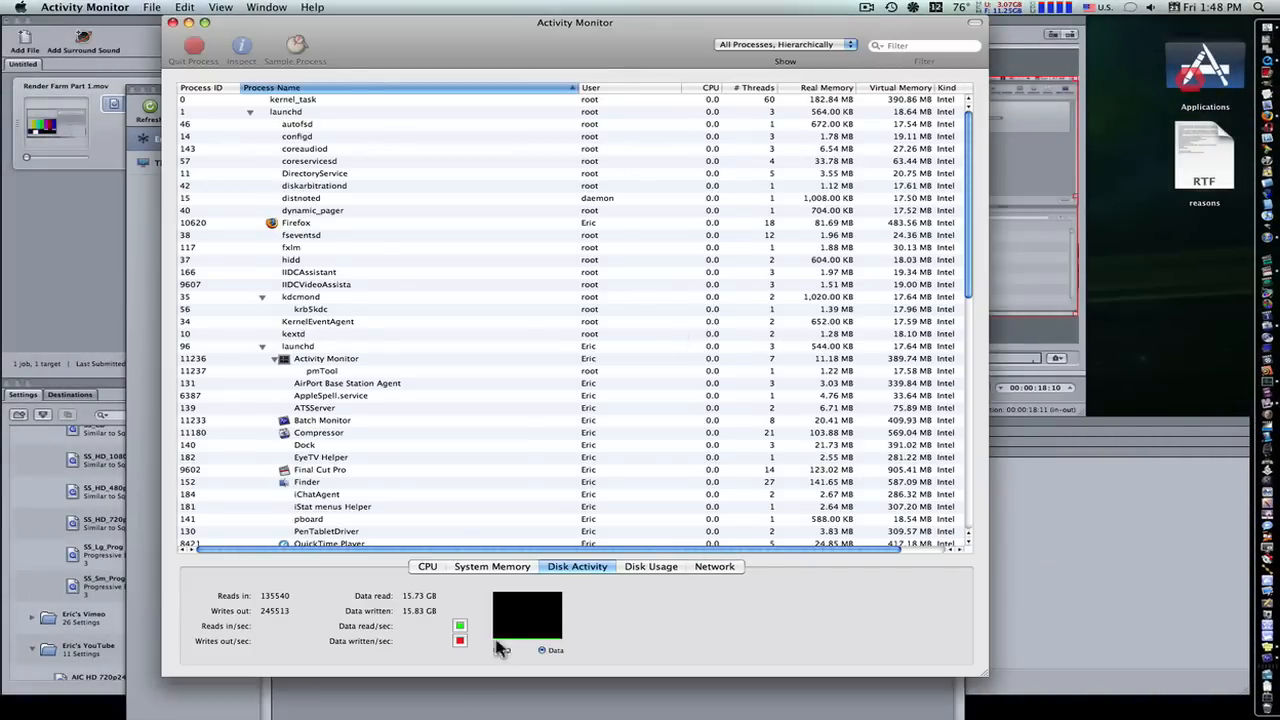
pyautogui.click(428, 566)
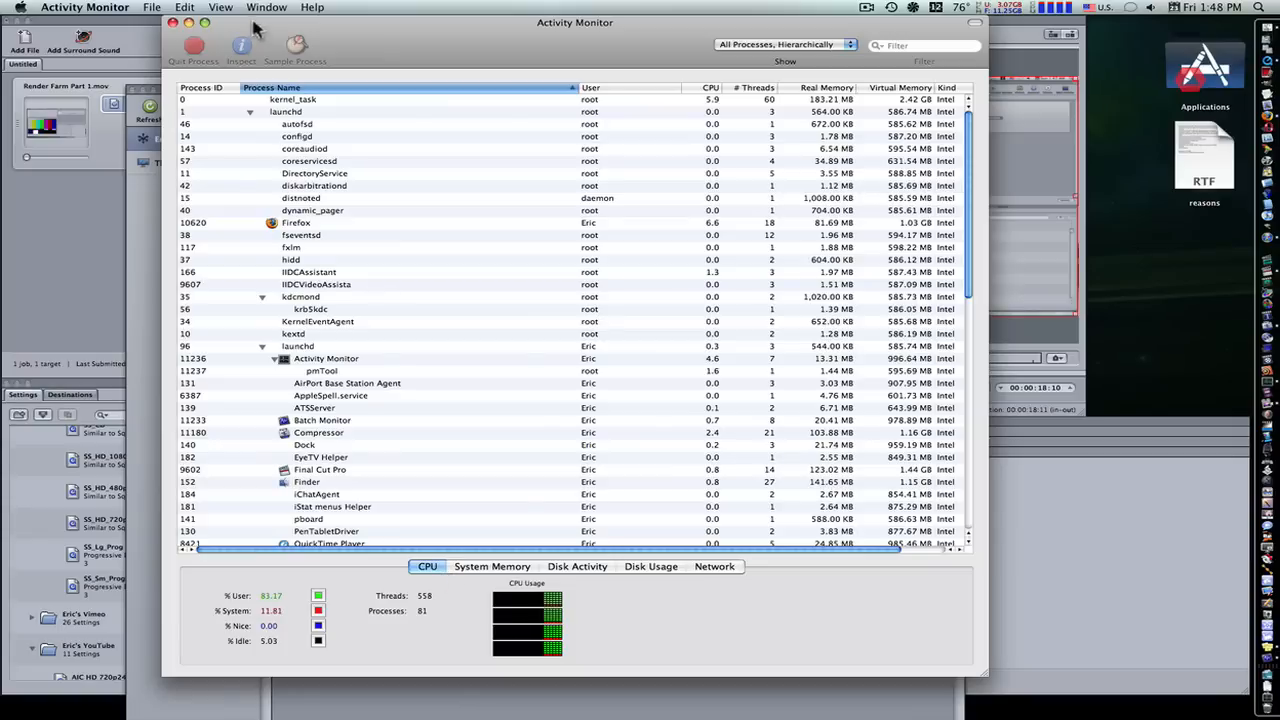
pyautogui.click(266, 8)
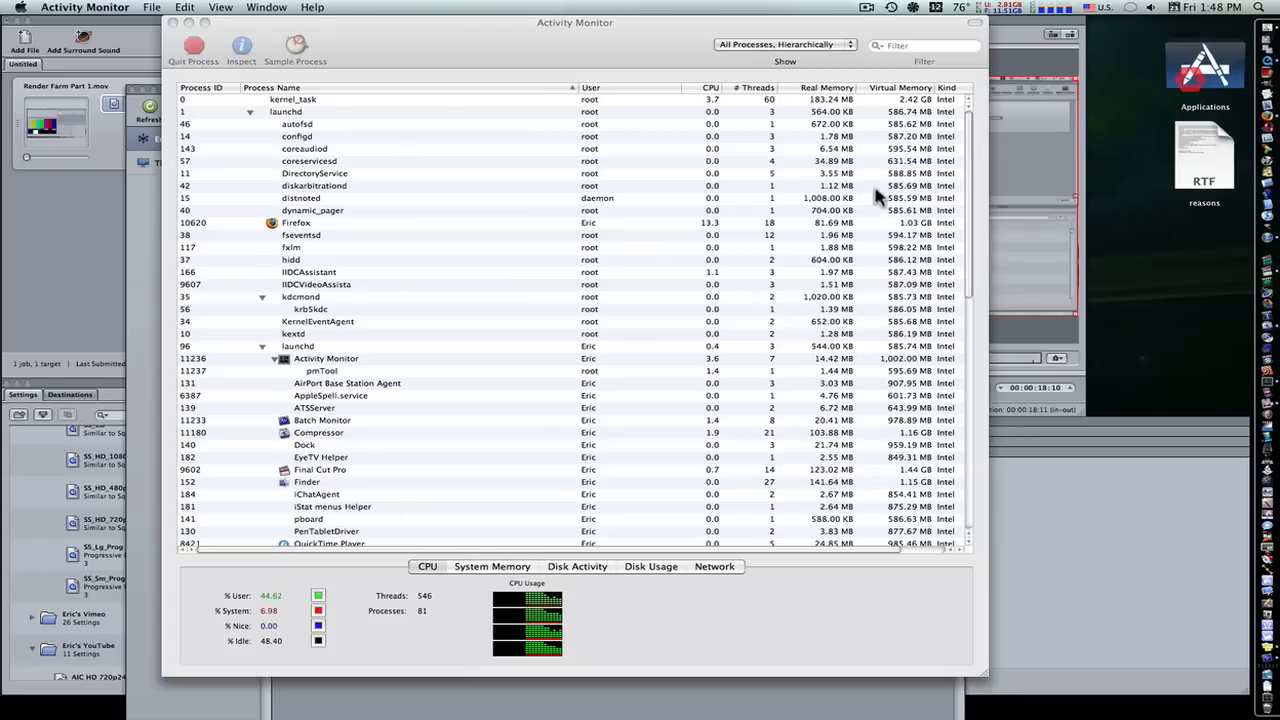
pyautogui.click(84, 8)
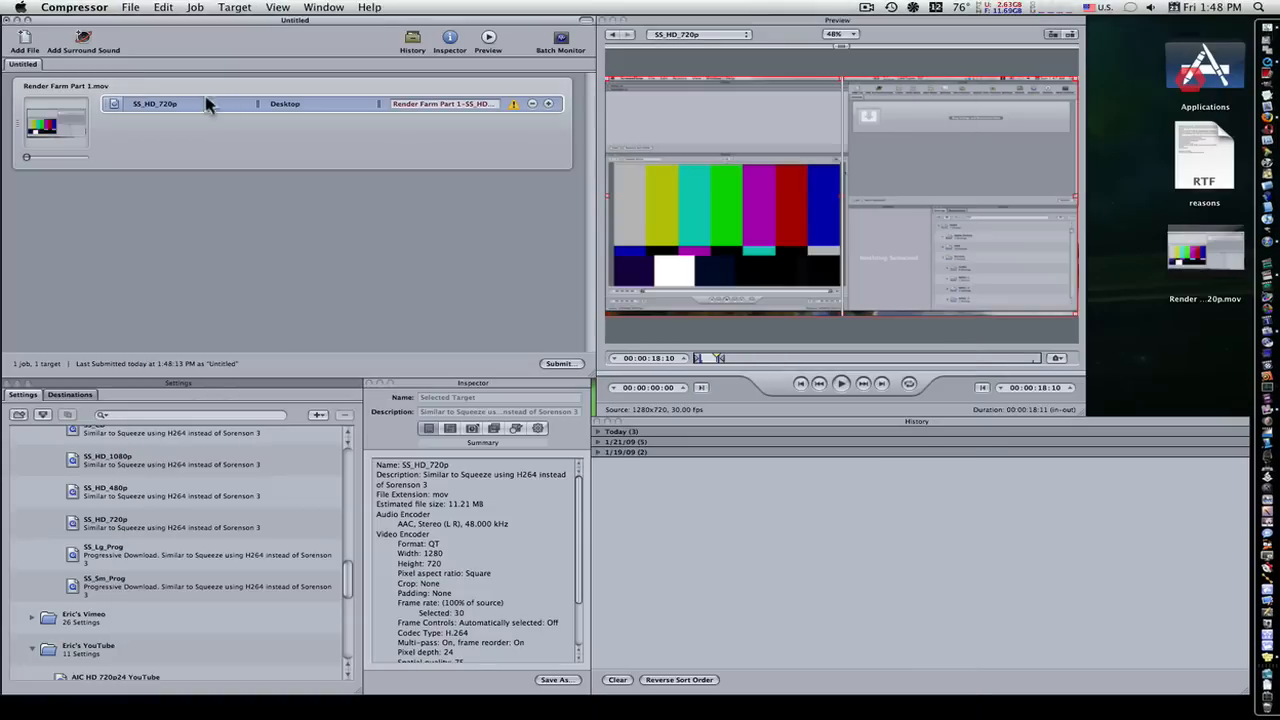
pyautogui.moveTo(1196, 280)
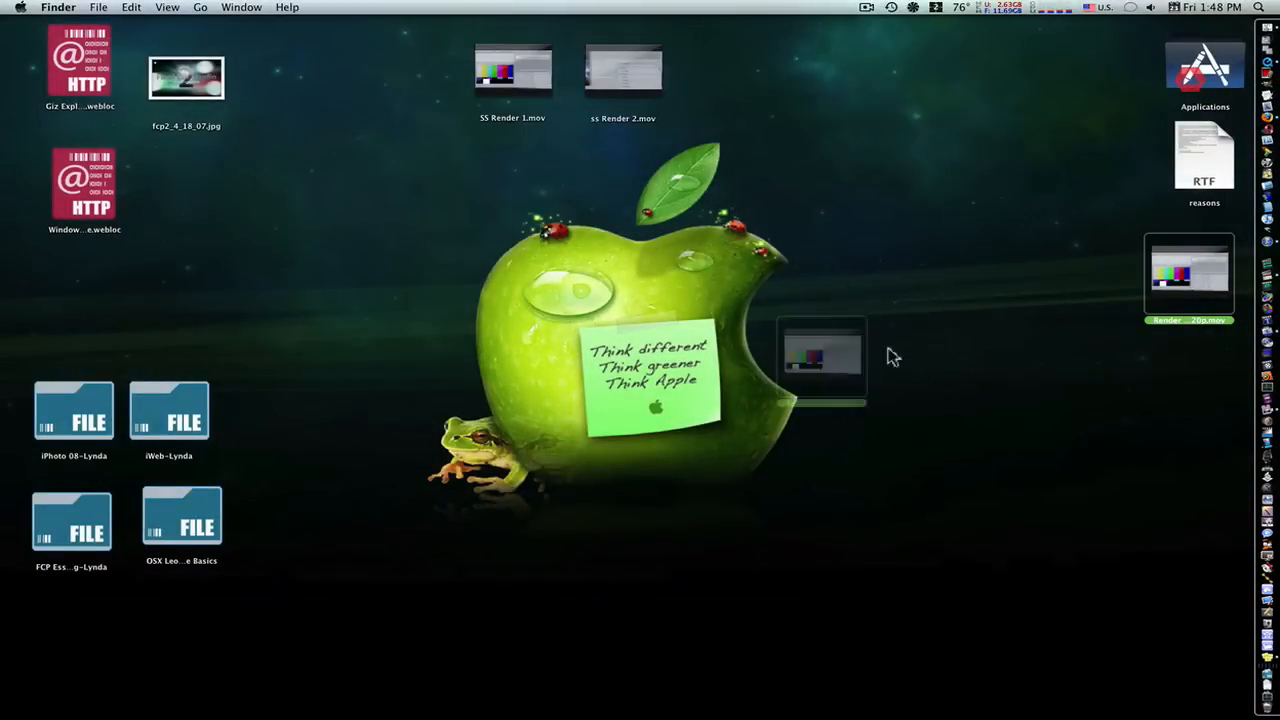
# Drag the rendered movie icon to the desktop's right edge below the RTF file
pyautogui.moveTo(1188, 276); pyautogui.dragTo(882, 356)
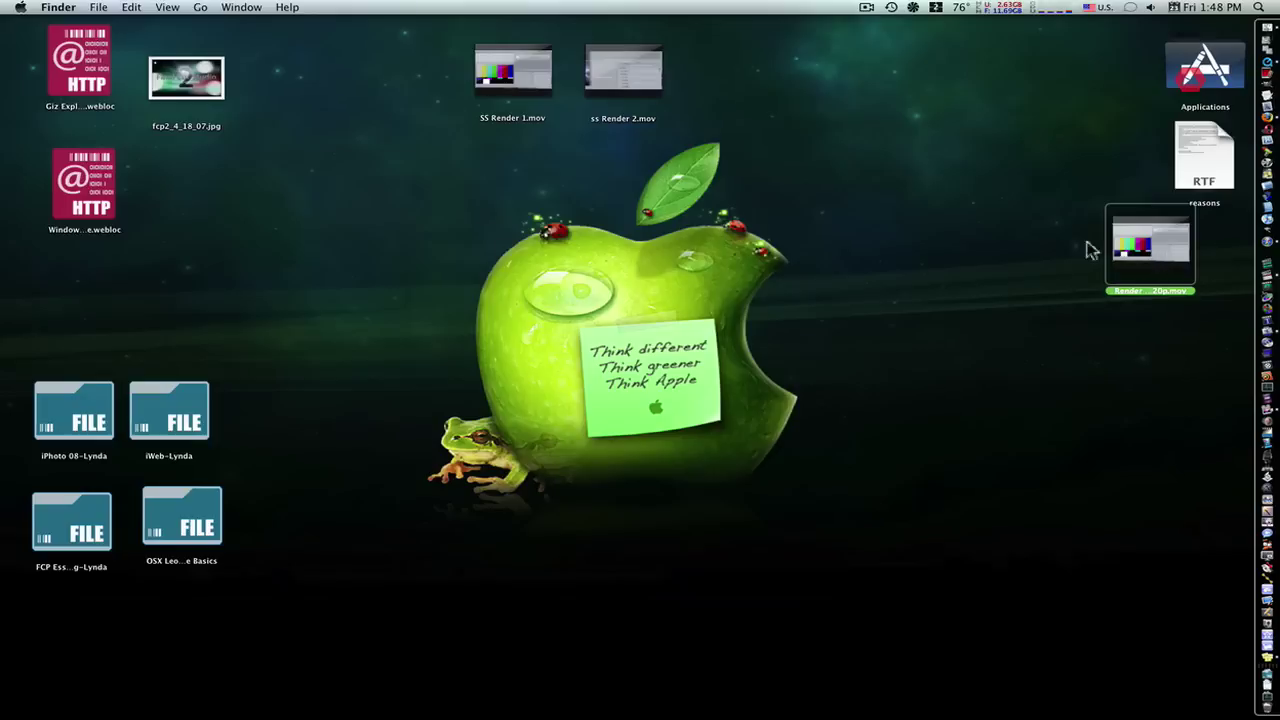
pyautogui.moveTo(958, 288)
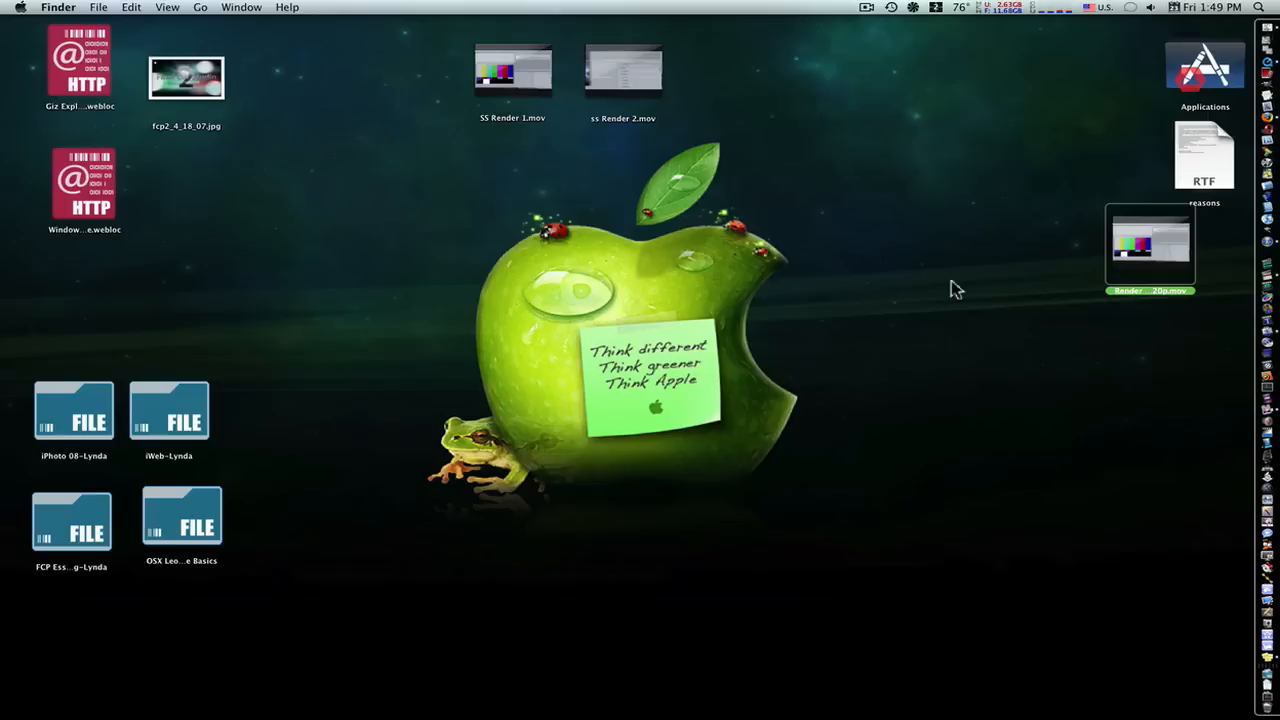
pyautogui.moveTo(952, 288)
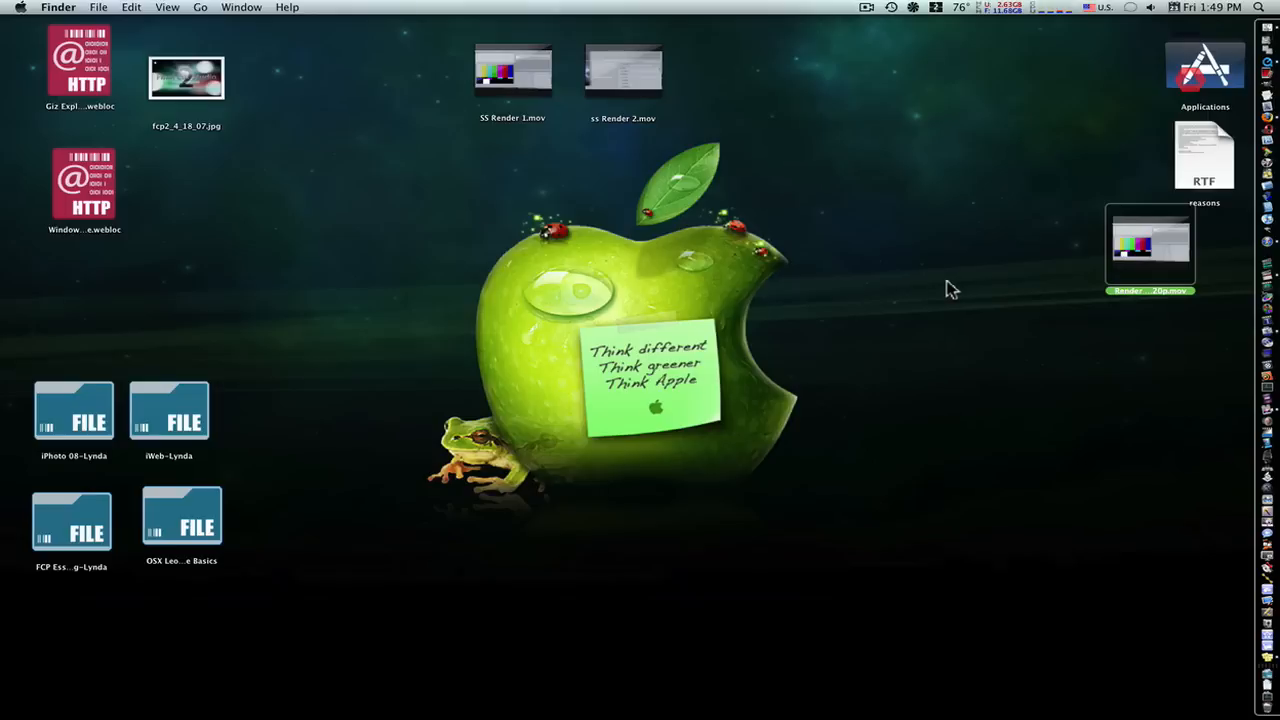